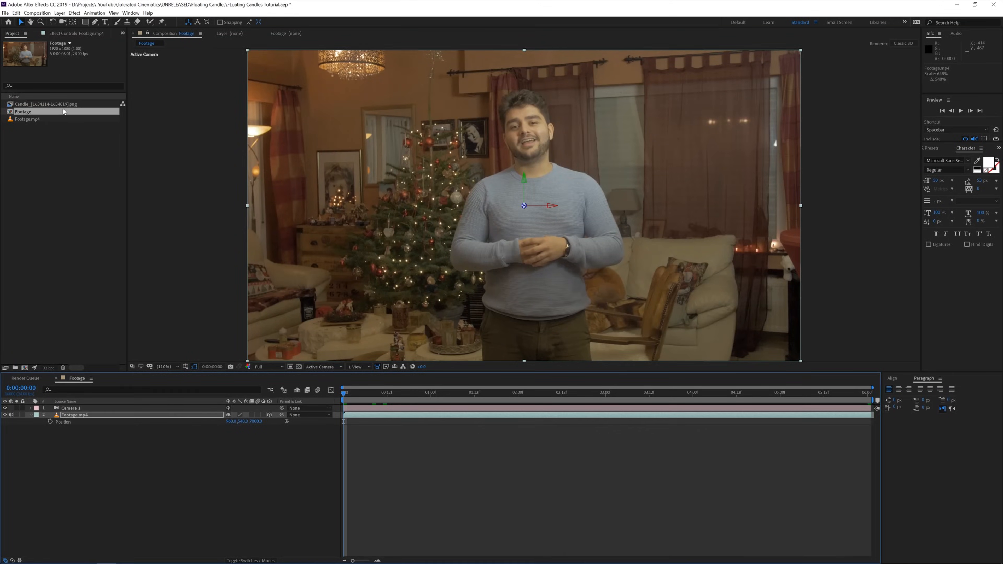
- Bring up the new Candle composition from the Project panel
double_click(46, 104)
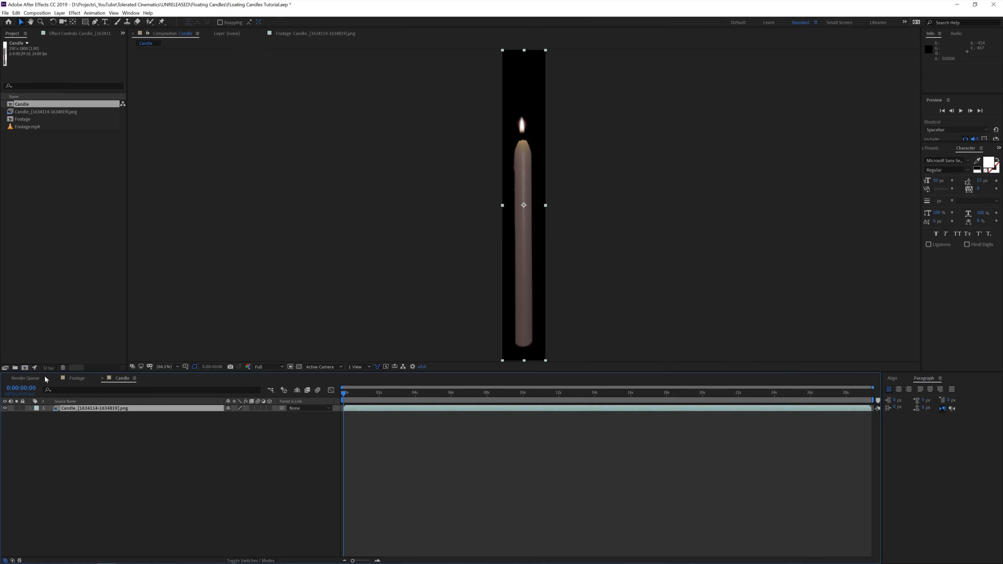
mouse_move(476, 431)
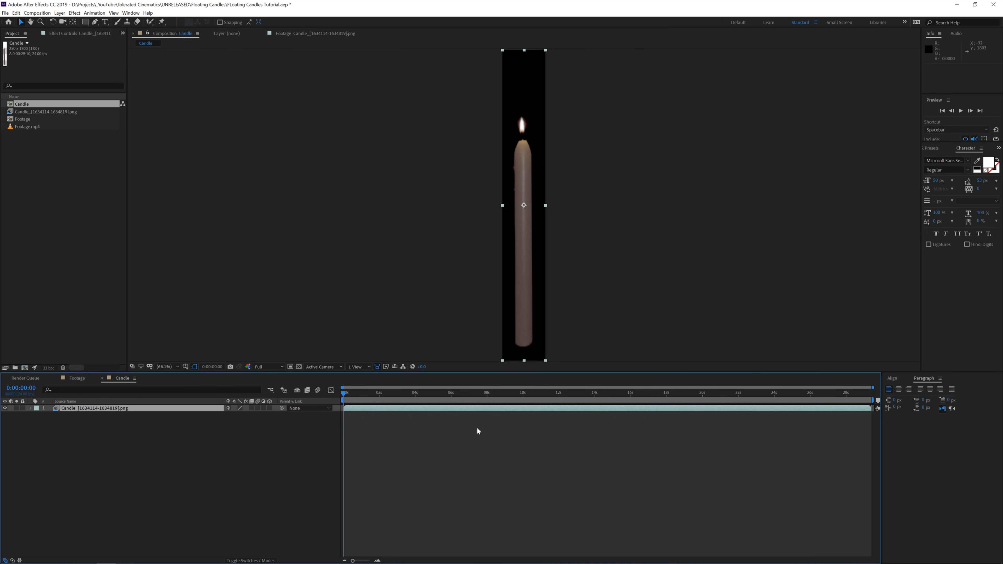
mouse_move(516, 155)
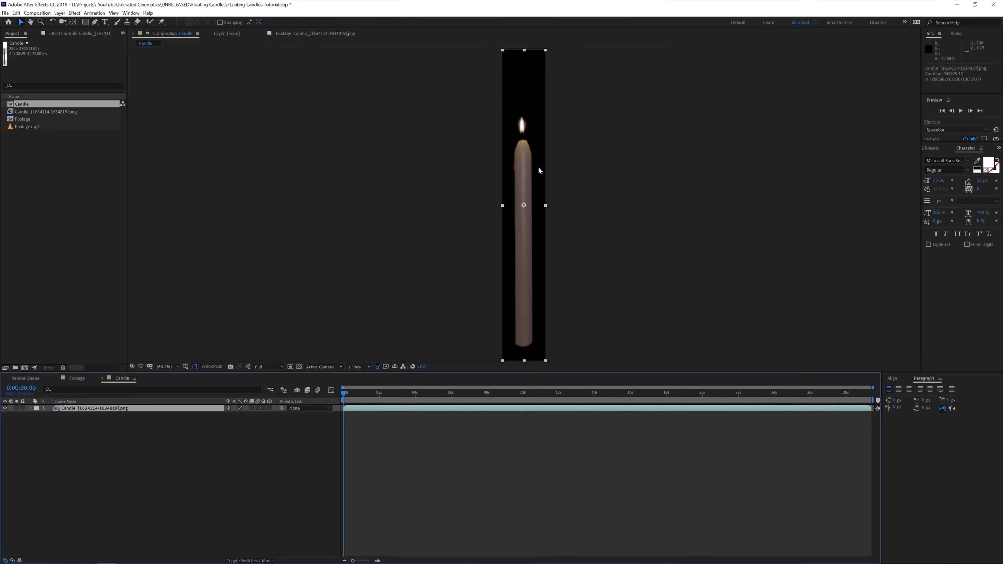
mouse_move(523, 217)
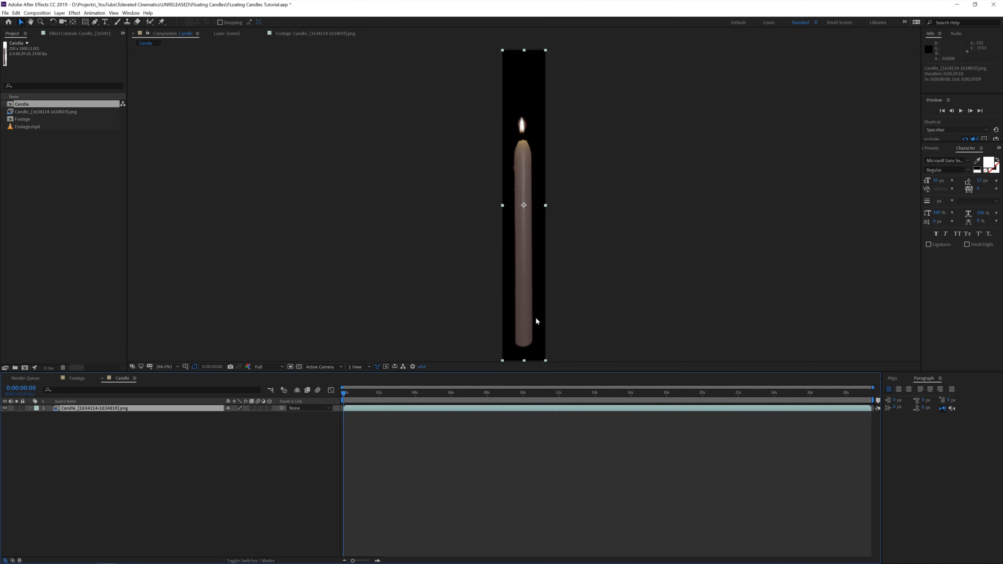
mouse_move(475, 400)
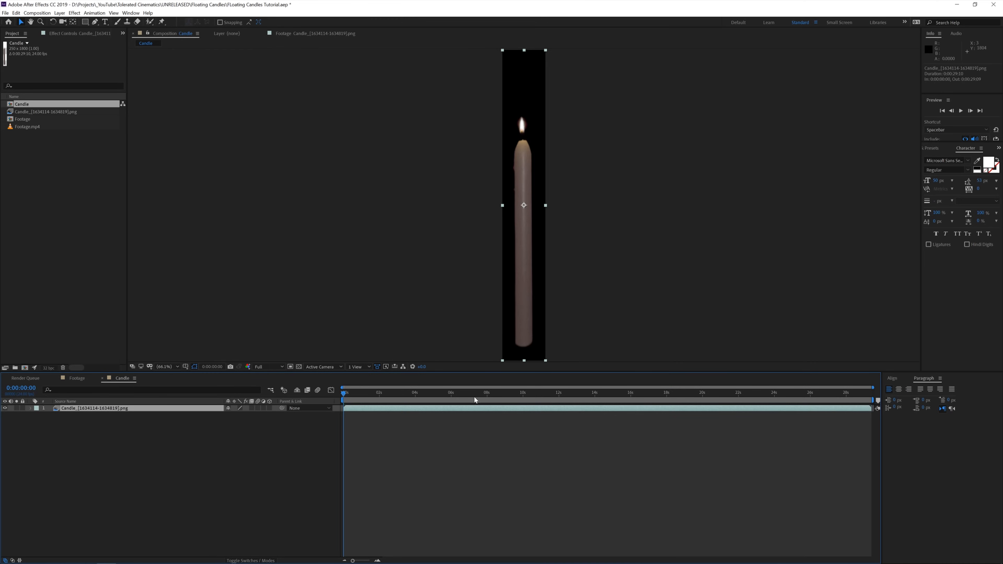
mouse_move(383, 383)
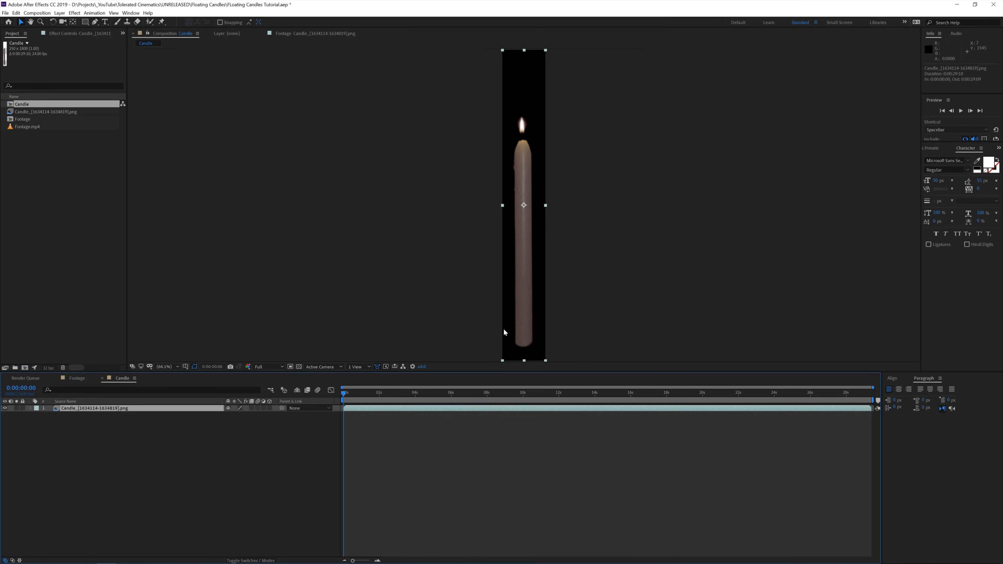
mouse_move(527, 167)
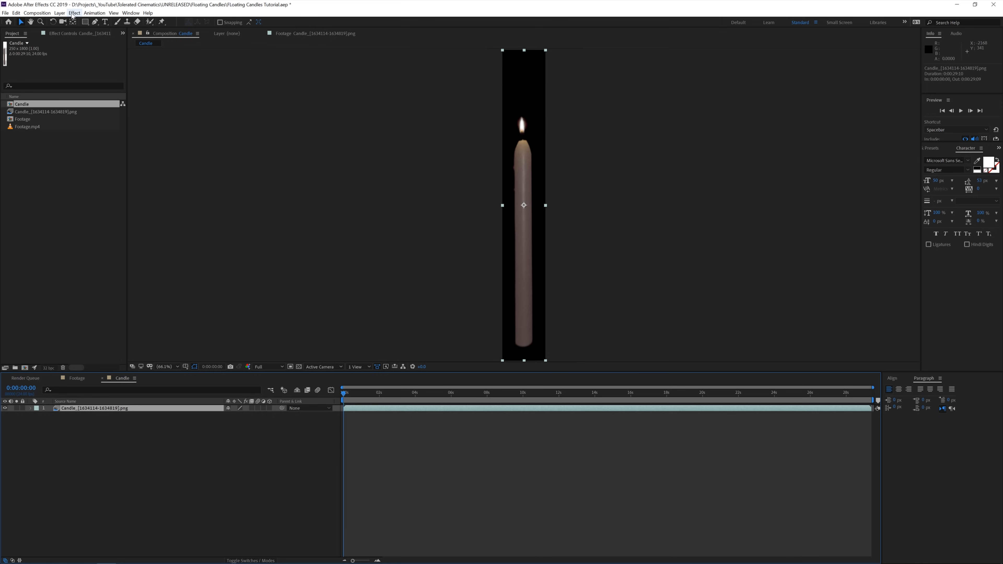
- Apply Curves to the candle, tweak the green channel, then lift the RGB curve
click(75, 13)
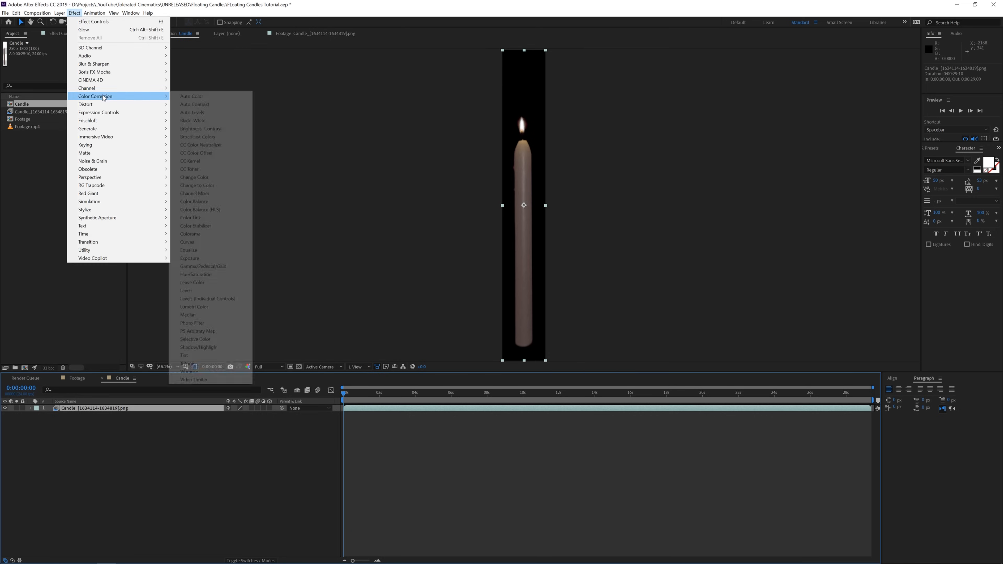
mouse_move(188, 242)
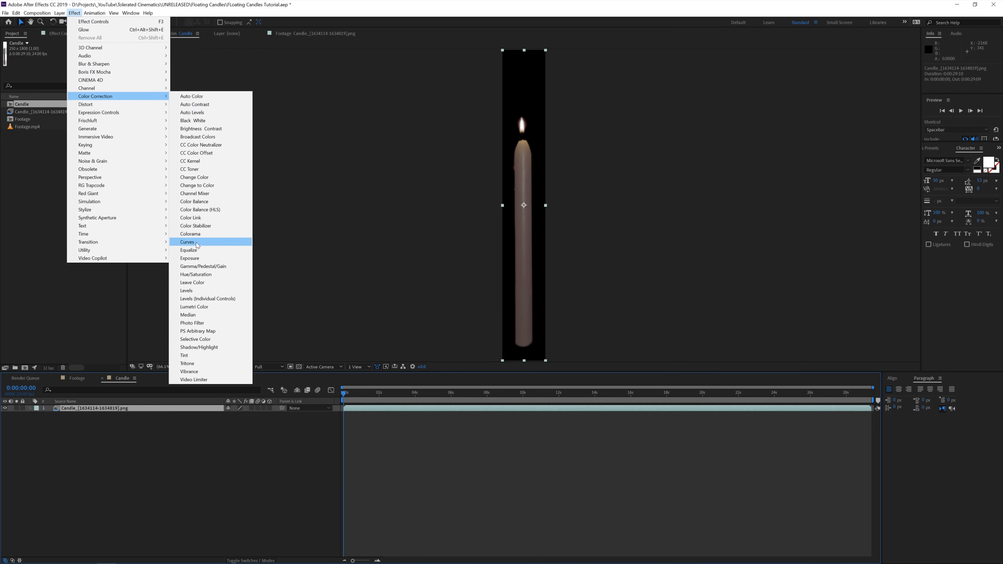
click(186, 242)
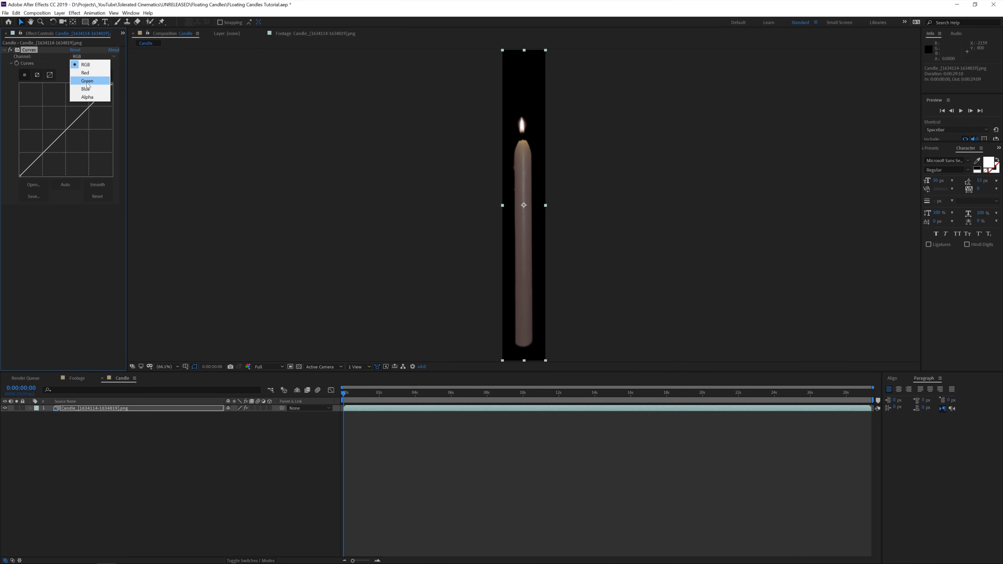
click(86, 80)
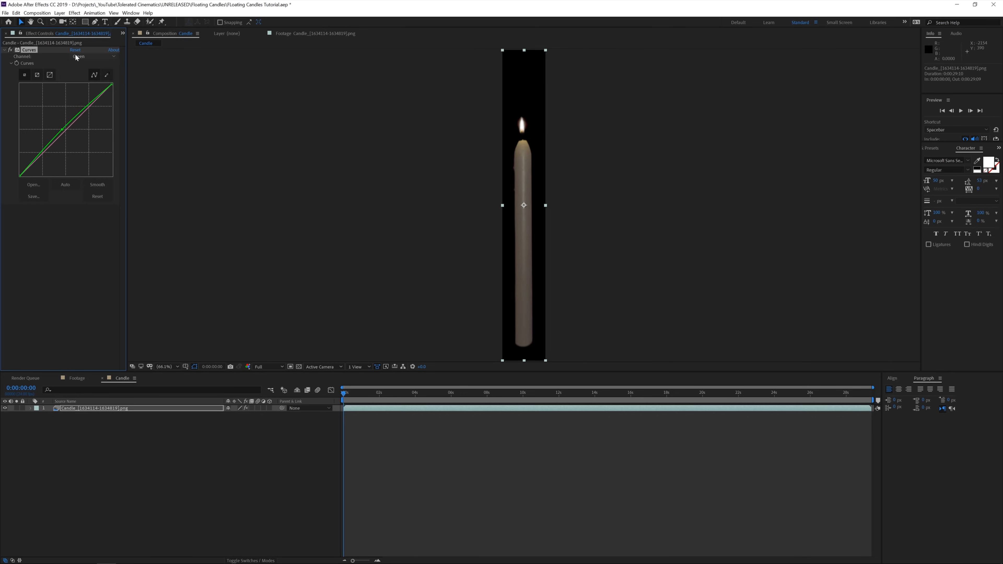
click(93, 56)
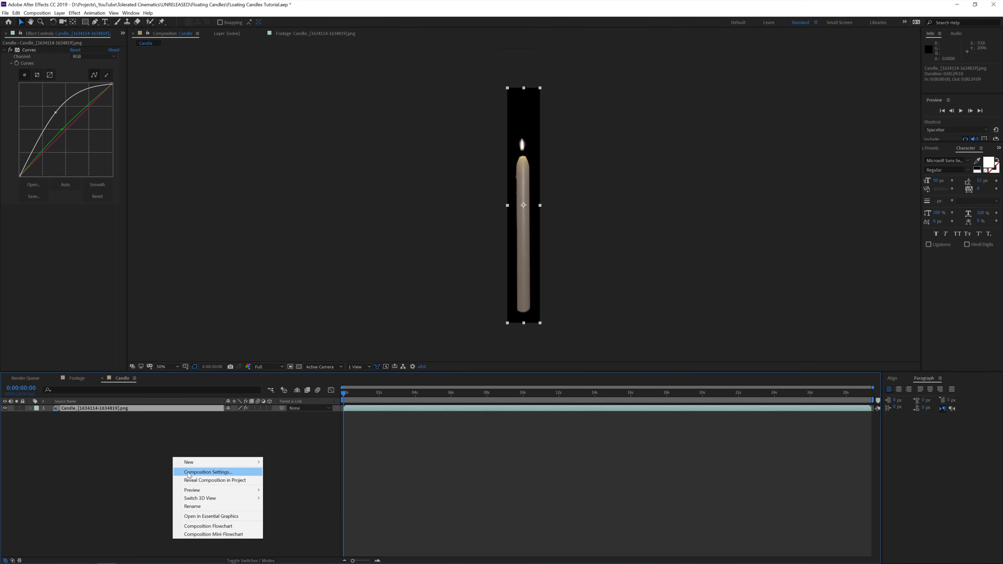
- Set the Candle composition height to 2400 px and select the candle layer
click(207, 471)
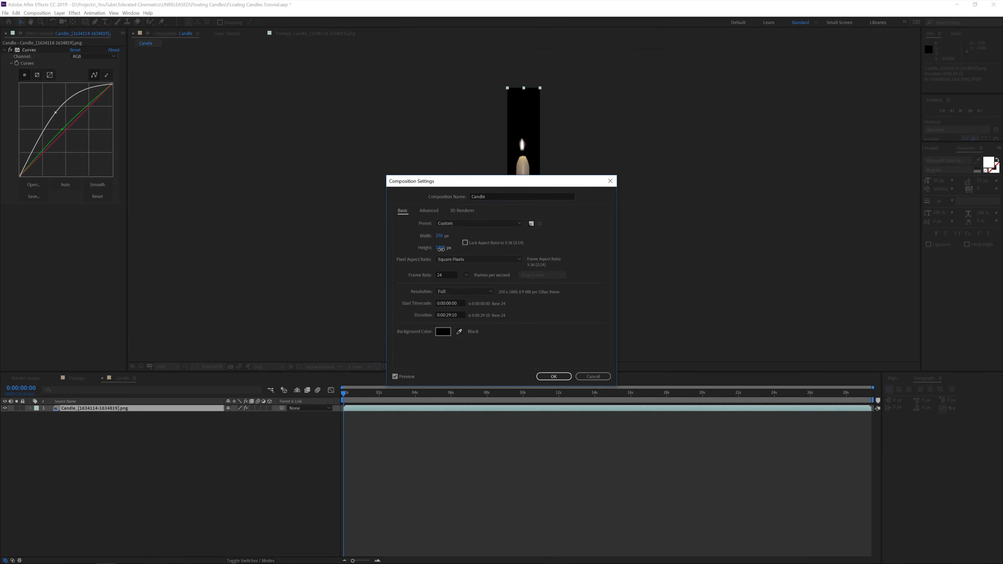
text(2400)
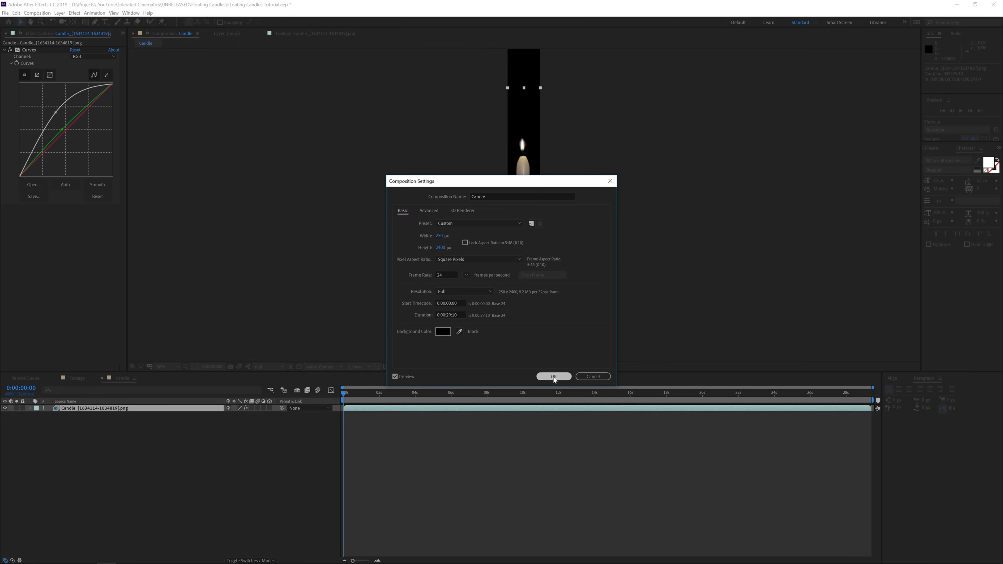
click(553, 376)
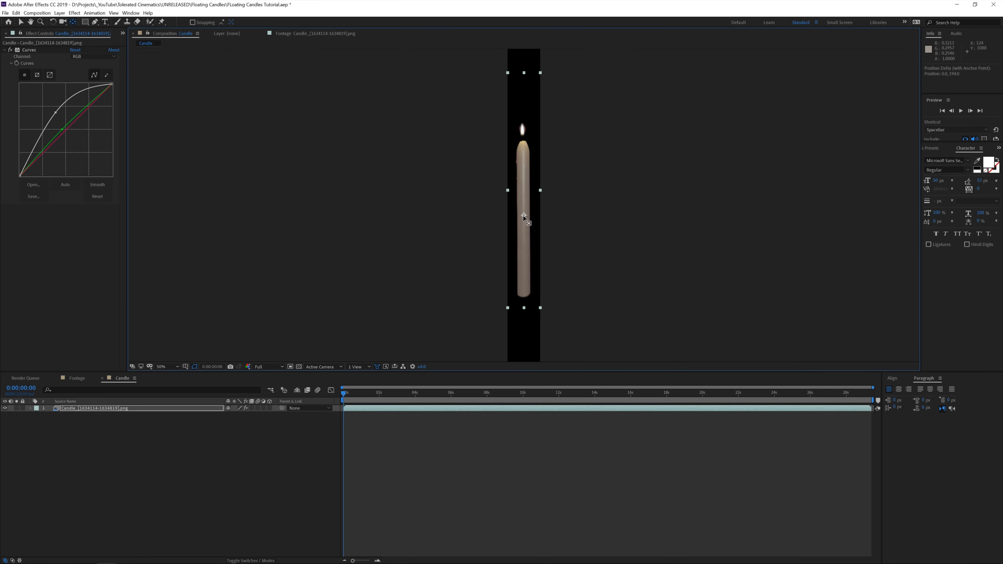
click(160, 367)
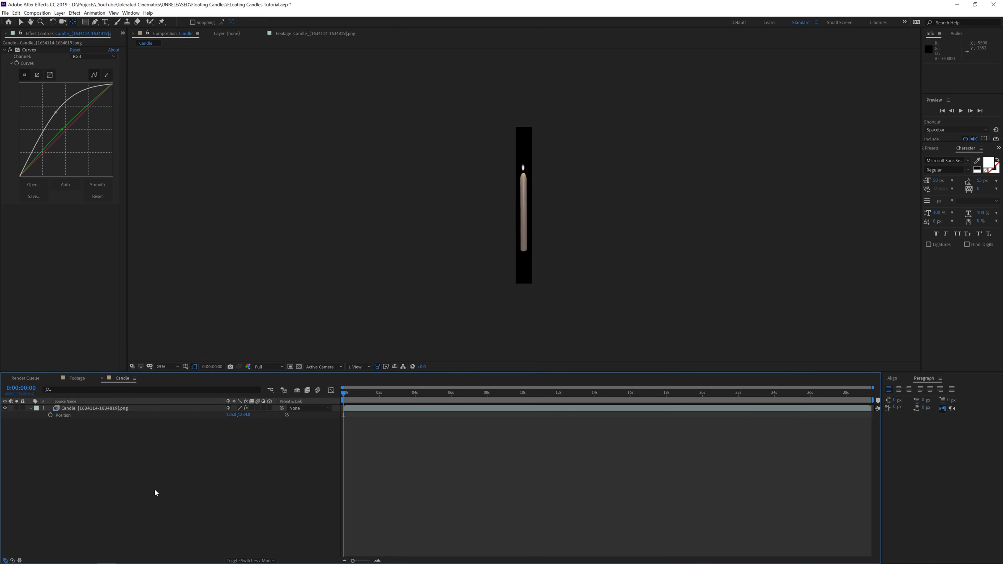
mouse_move(151, 509)
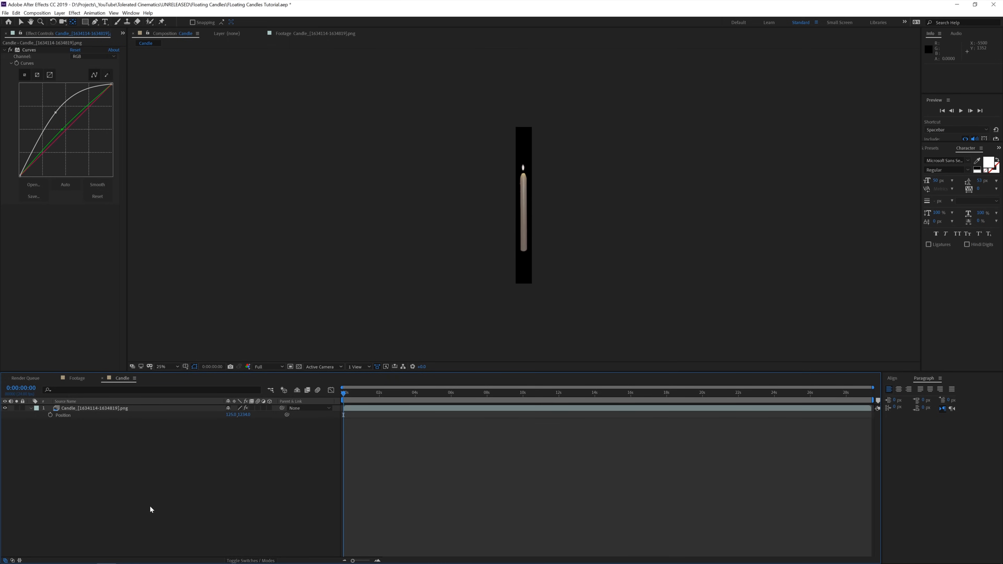
mouse_move(142, 484)
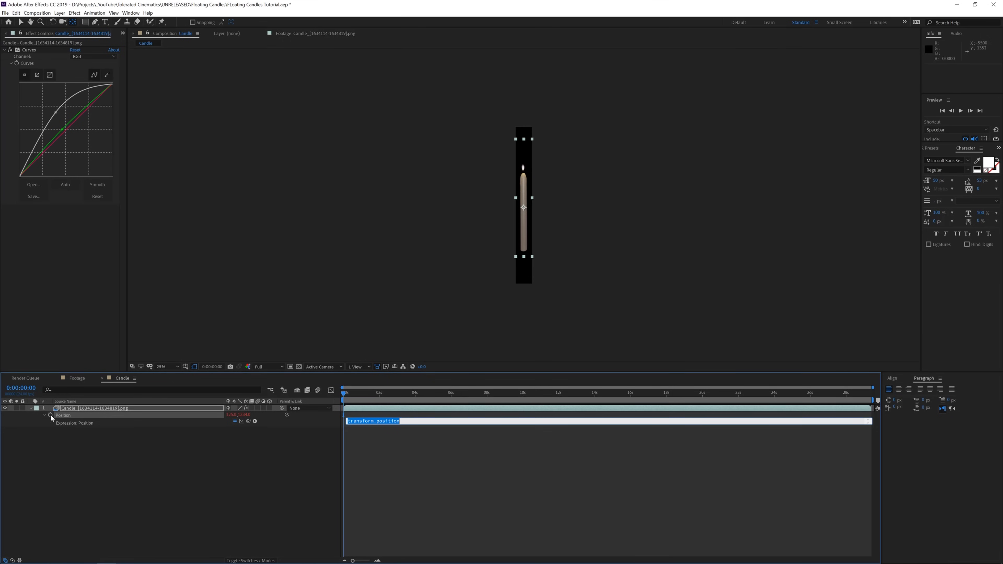
- Enter the Position expression [value[0],wiggle(.5,350)[1]] so only the vertical value wiggles
text([value[0],wiggle(.5,350)[1]])
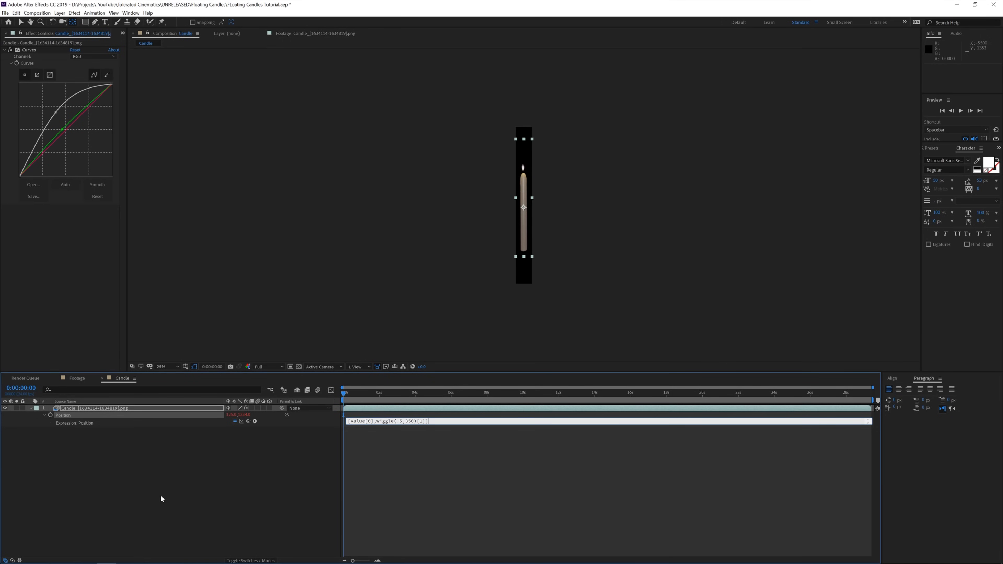
mouse_move(350, 432)
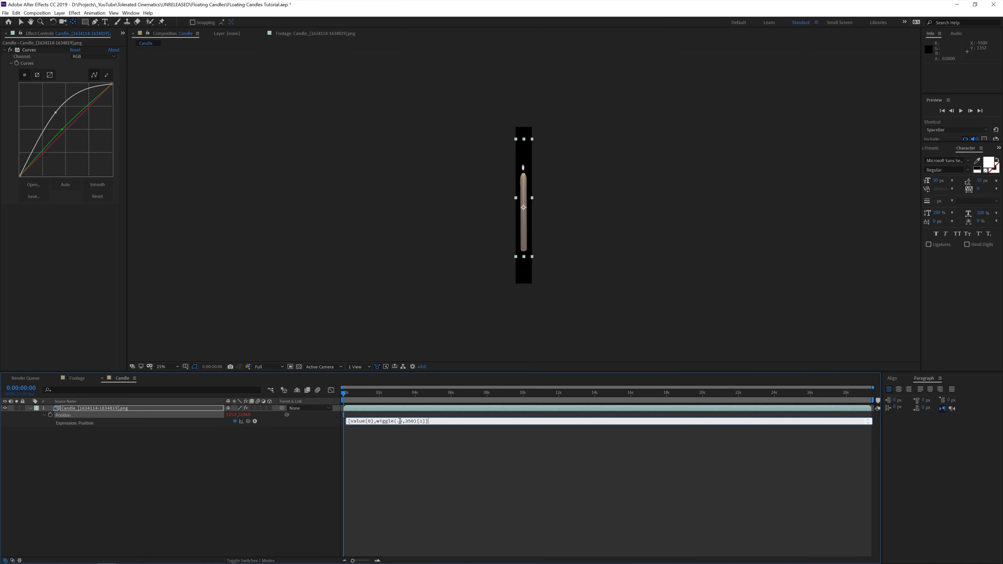
text(.5)
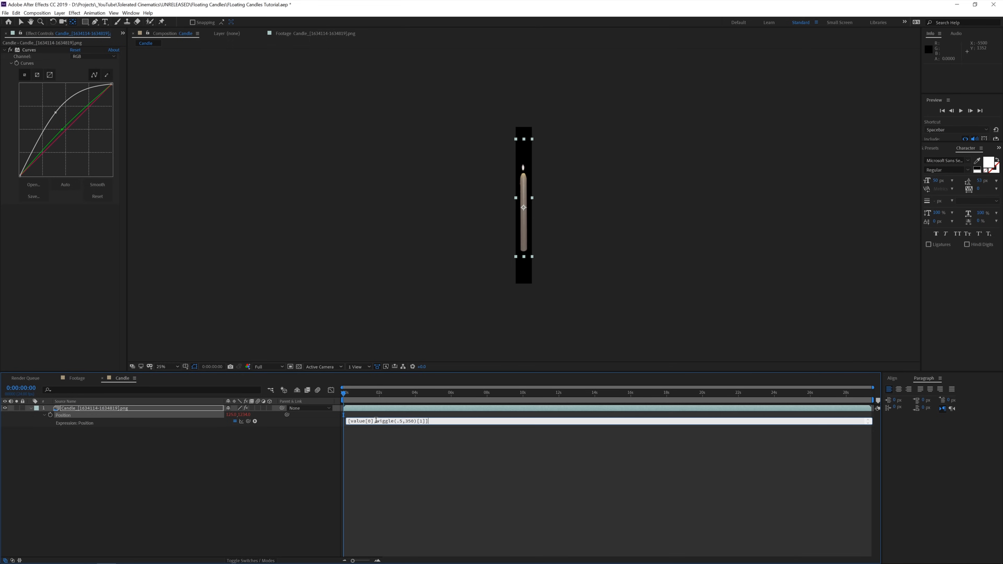
double_click(395, 421)
text(valu)
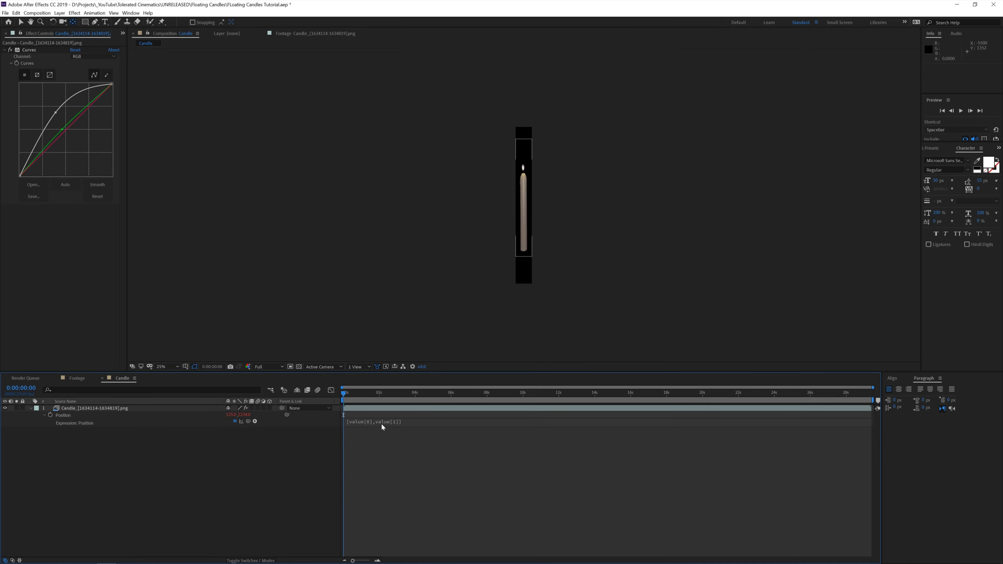
click(390, 421)
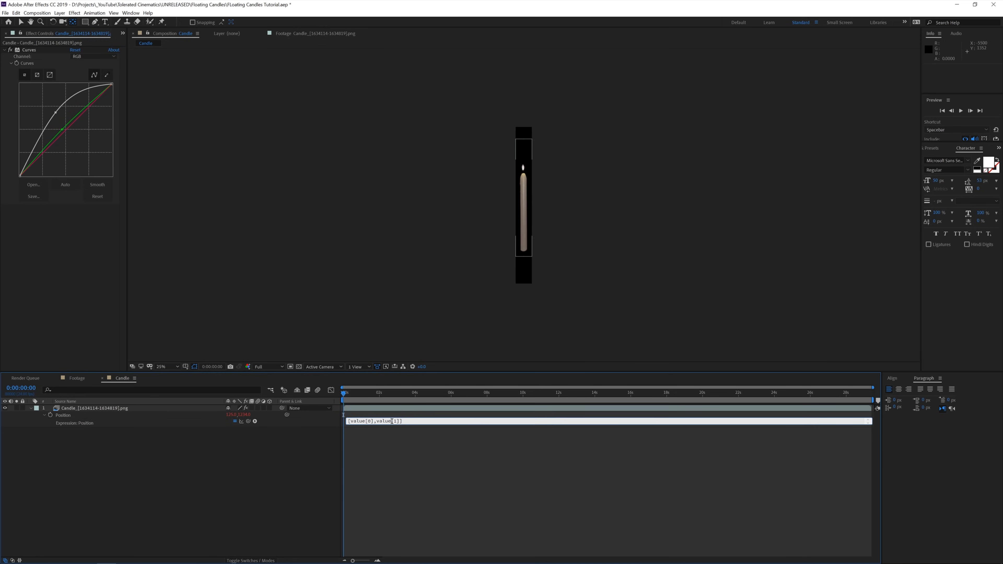
text(wiggle(.5,350))
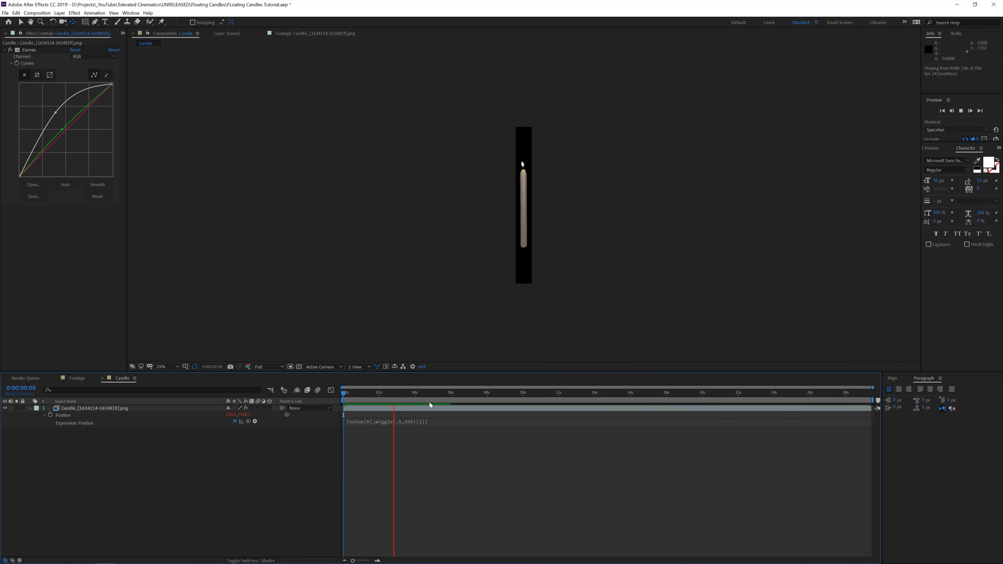
- Preview the floating motion, scrubbing the time ruler and stopping near four seconds
click(430, 392)
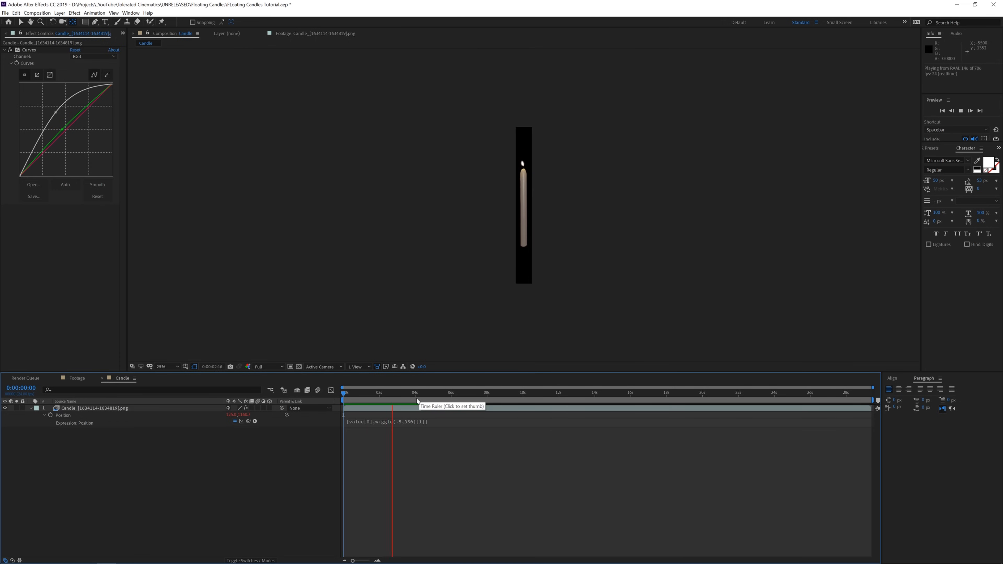
click(428, 392)
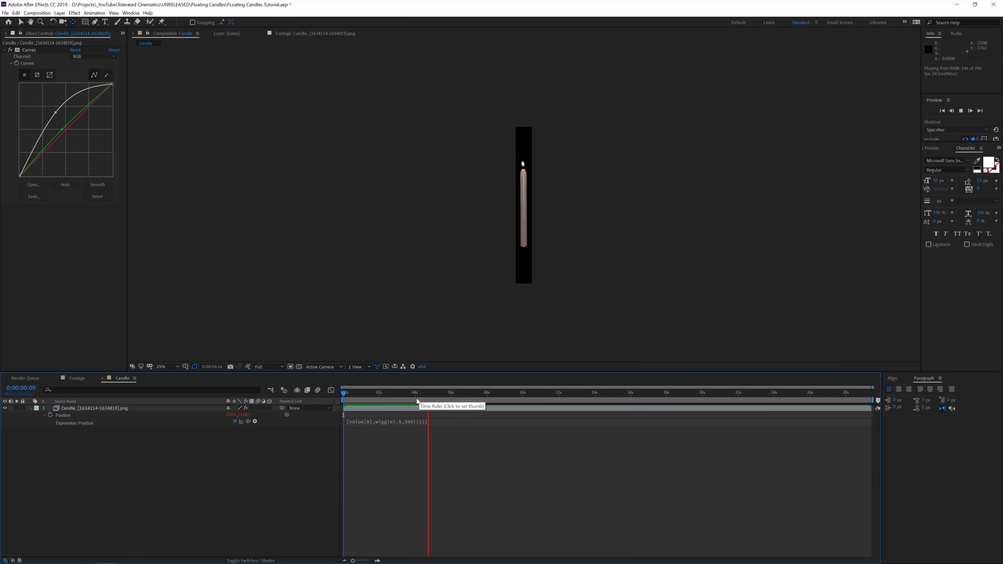
click(353, 393)
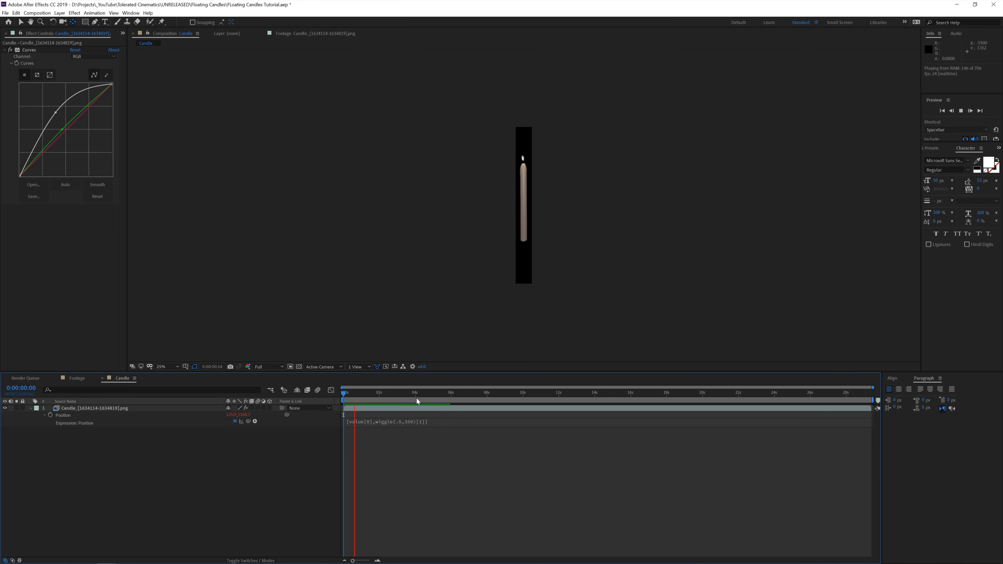
click(391, 393)
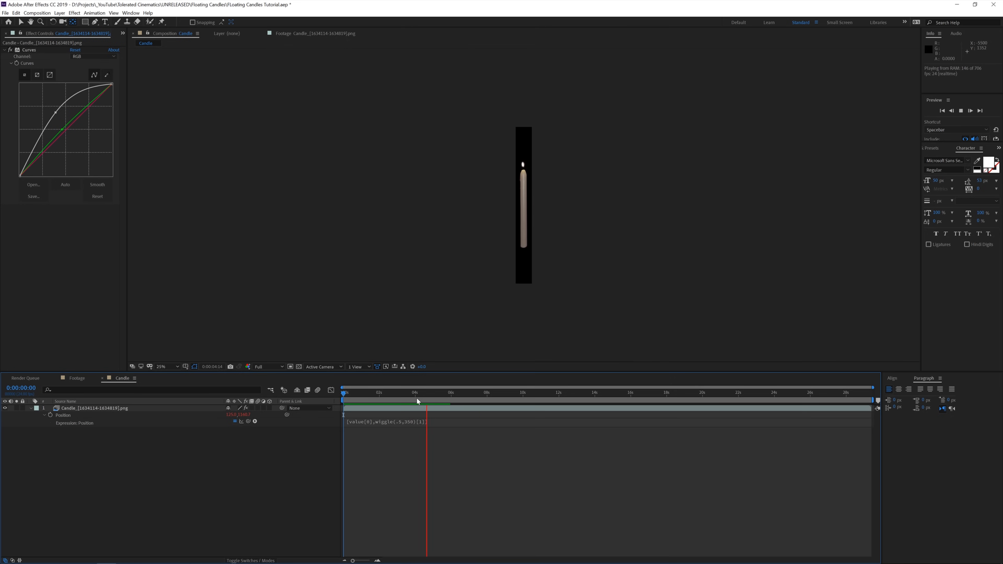
click(417, 393)
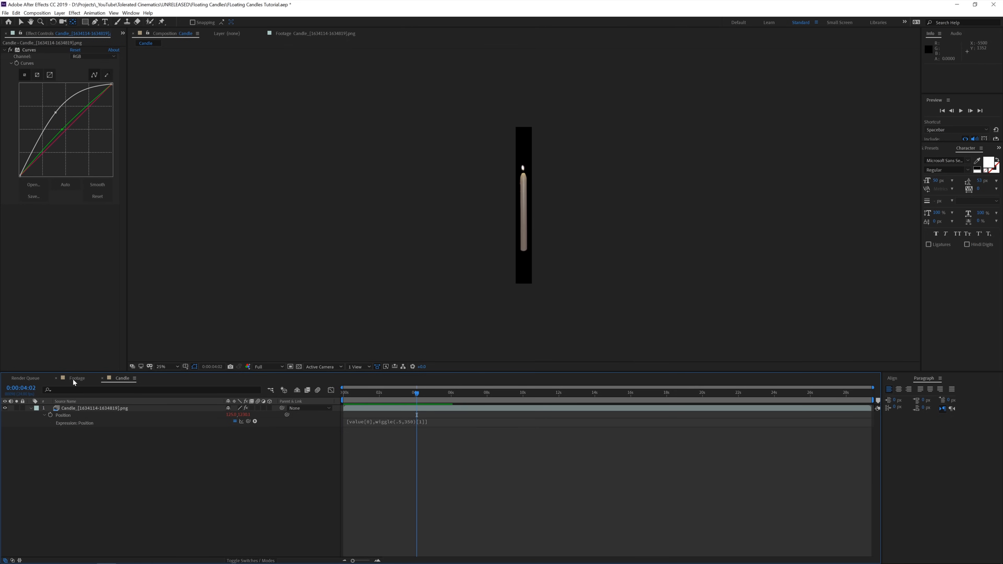
- In the Footage comp, duplicate the candle and move the copy to the room's right side
click(77, 378)
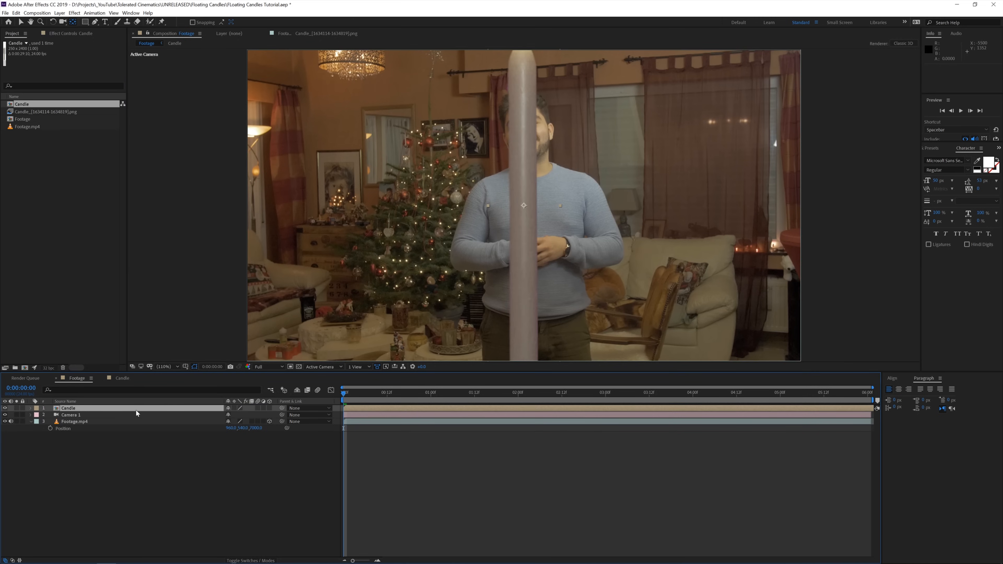
mouse_move(265, 412)
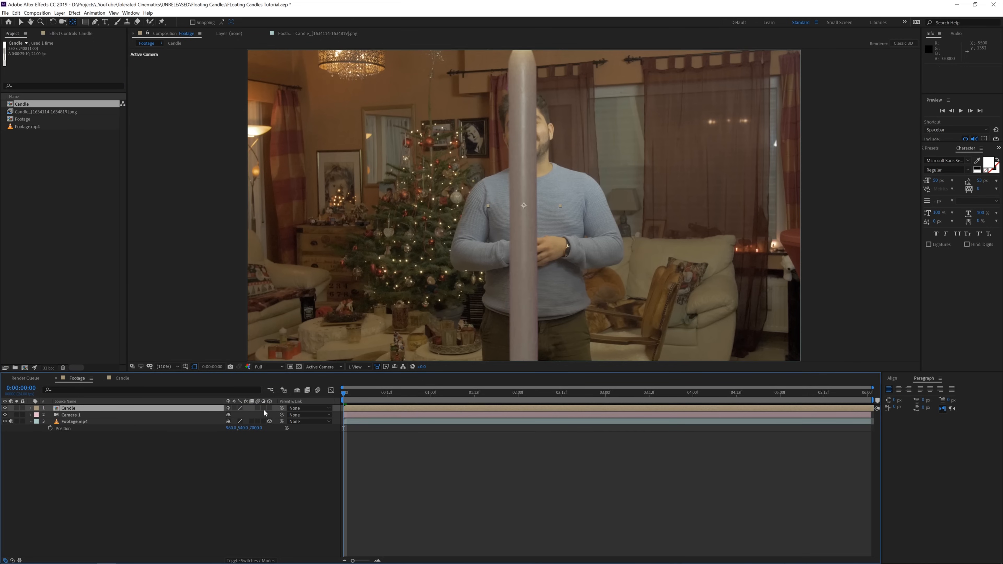
click(50, 408)
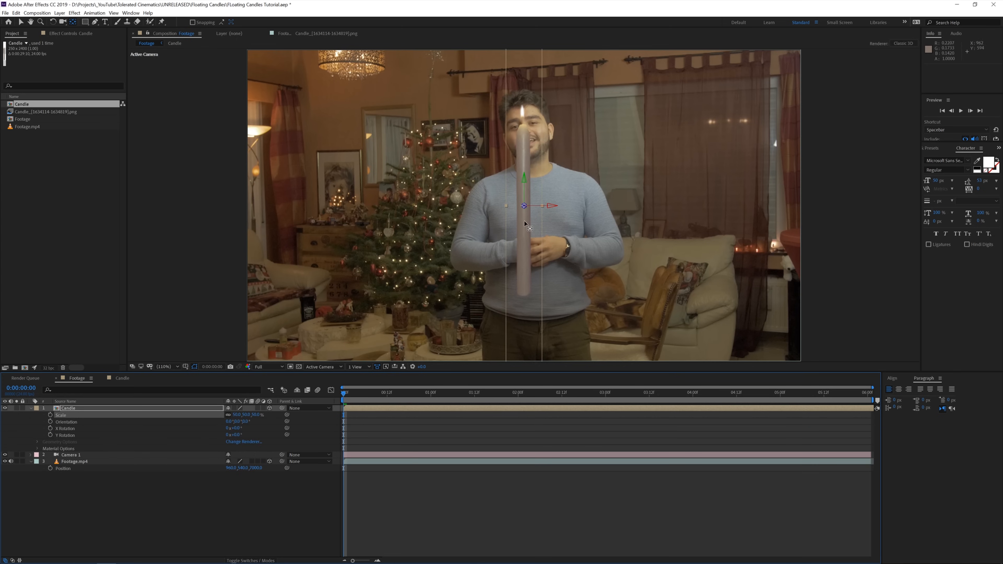
drag(525, 231, 316, 329)
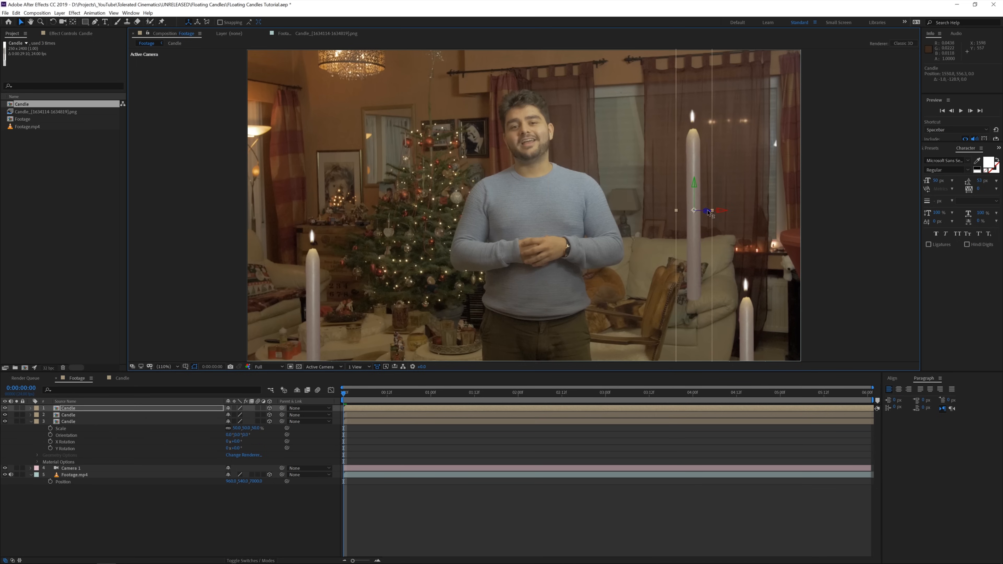
- Duplicate more candles and drag each copy to a new spot and depth in the room
drag(706, 210, 619, 208)
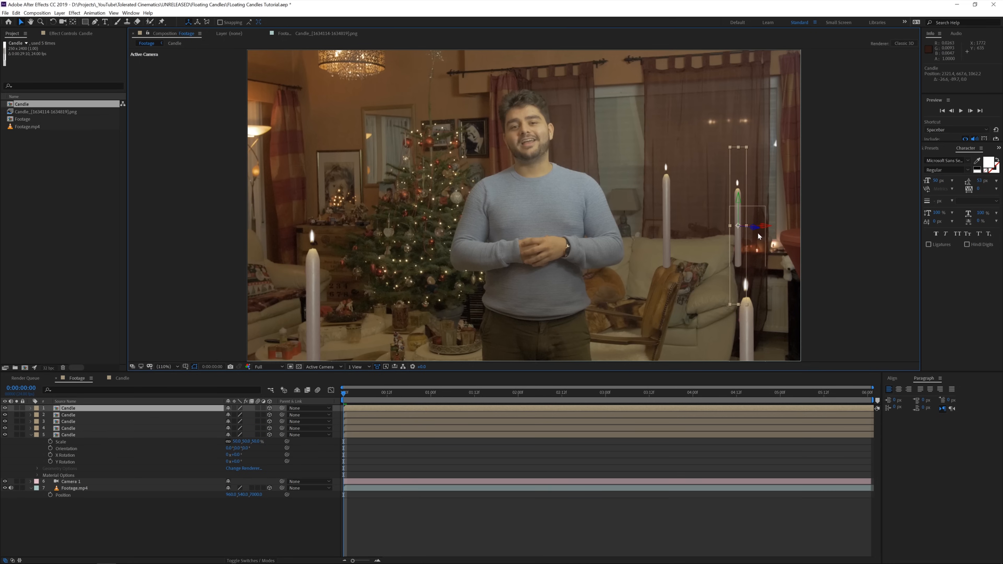
mouse_move(756, 232)
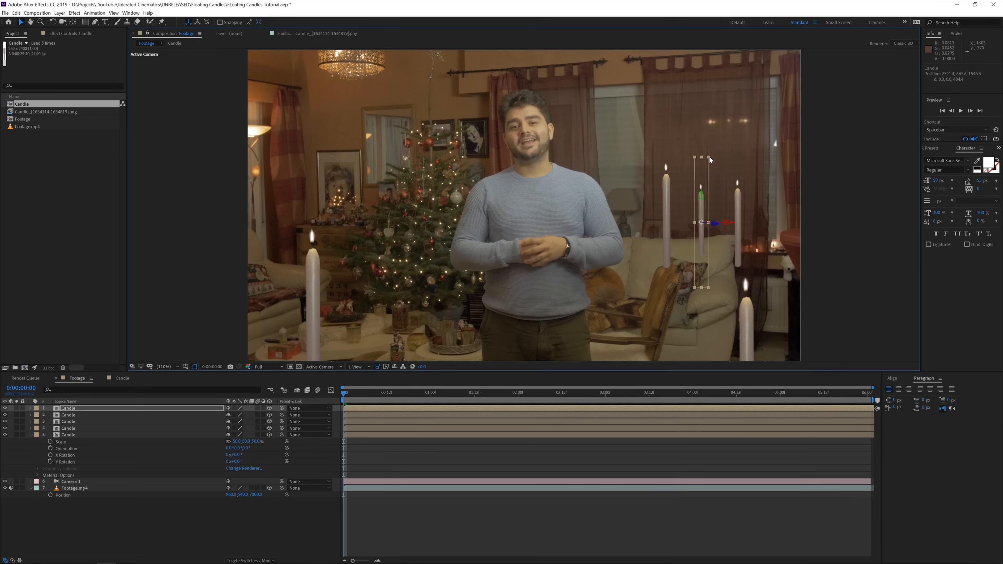
drag(709, 160, 707, 176)
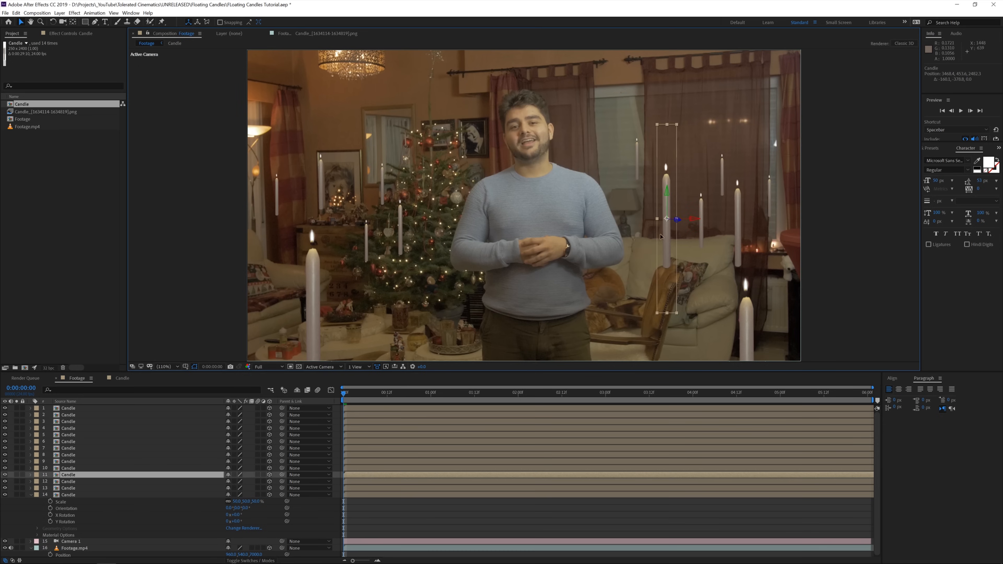
drag(665, 218, 378, 218)
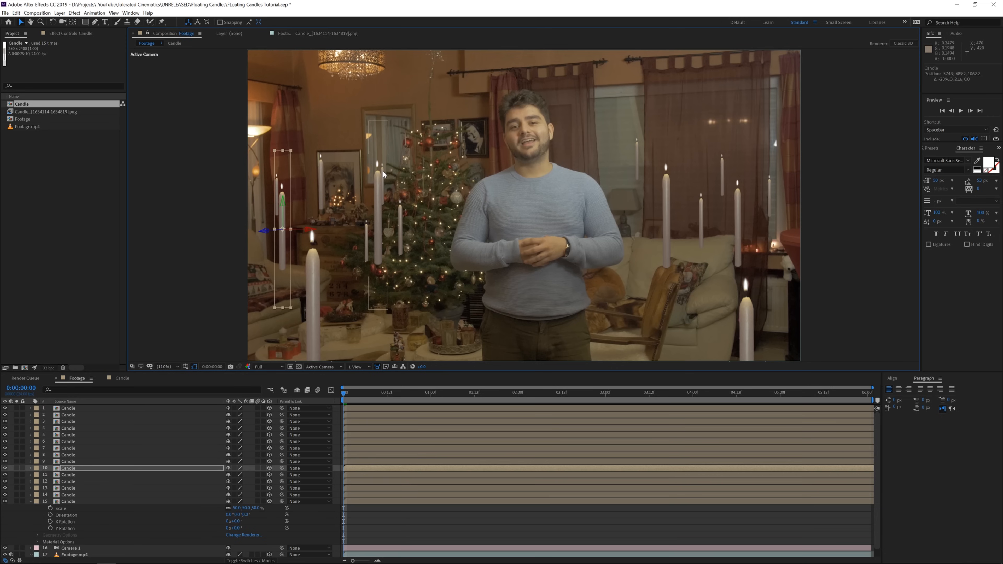
click(67, 481)
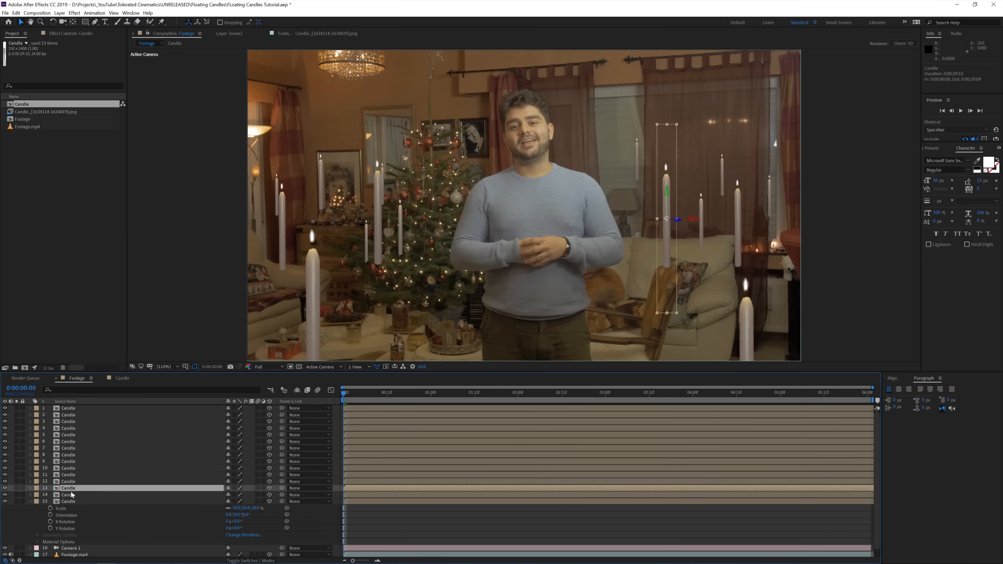
click(68, 501)
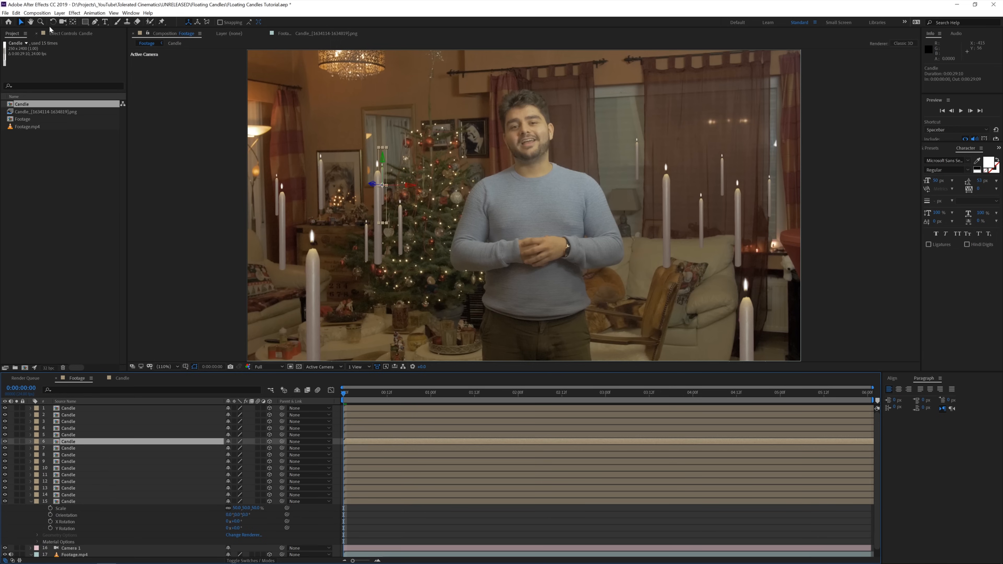
- Add Gaussian Blur around 15 to farther candles, including the left one, for depth
click(94, 12)
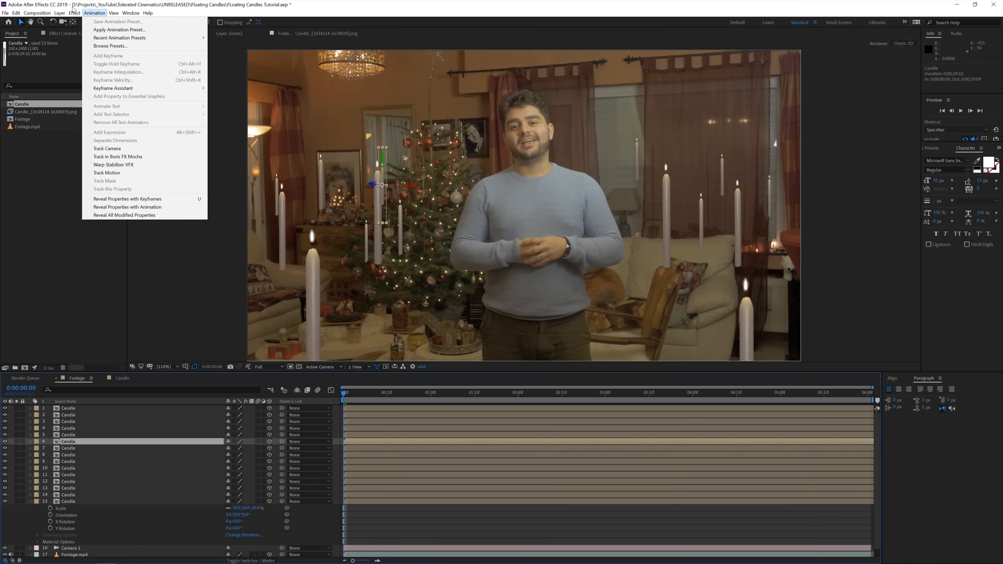
click(73, 12)
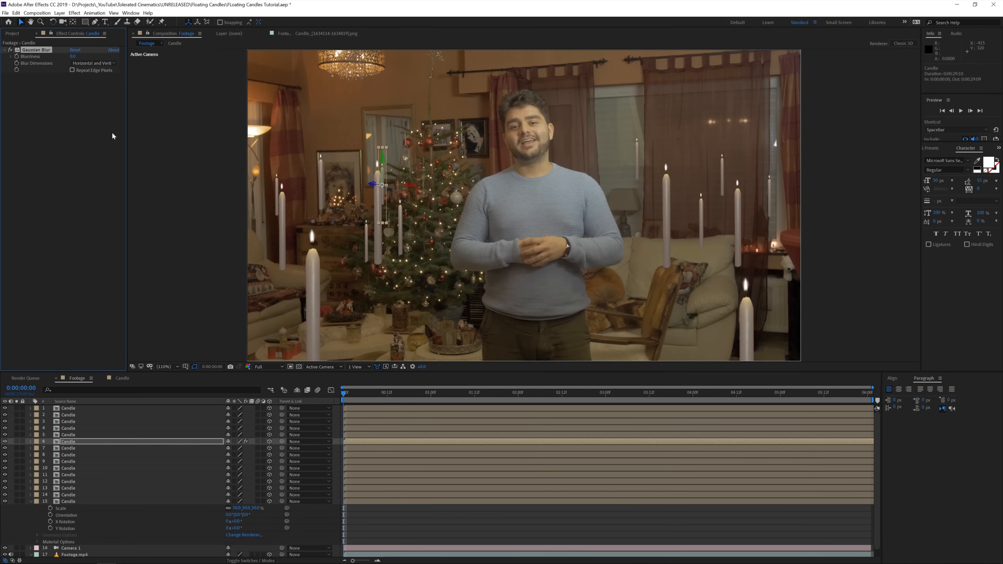
text(15.0)
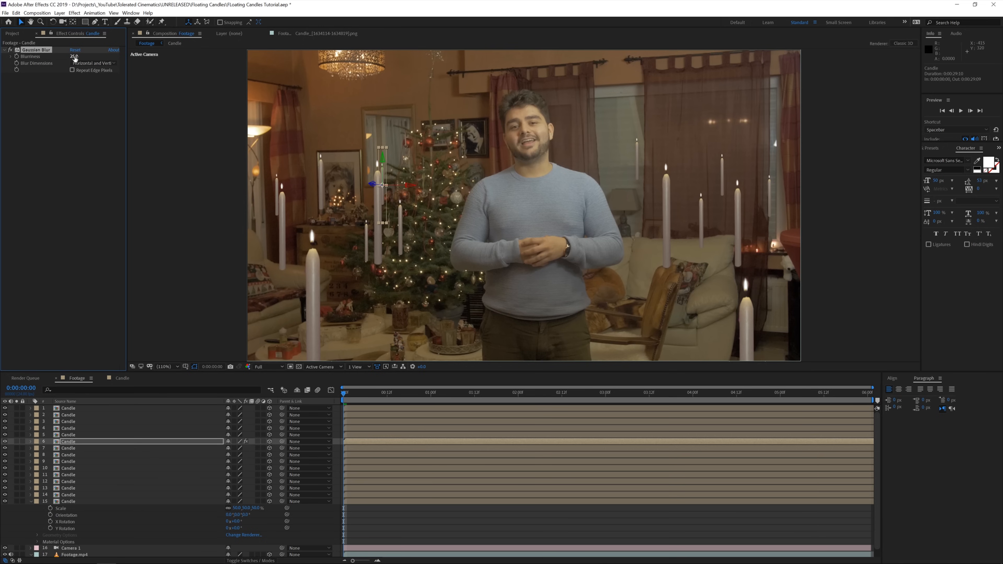
drag(74, 56, 127, 57)
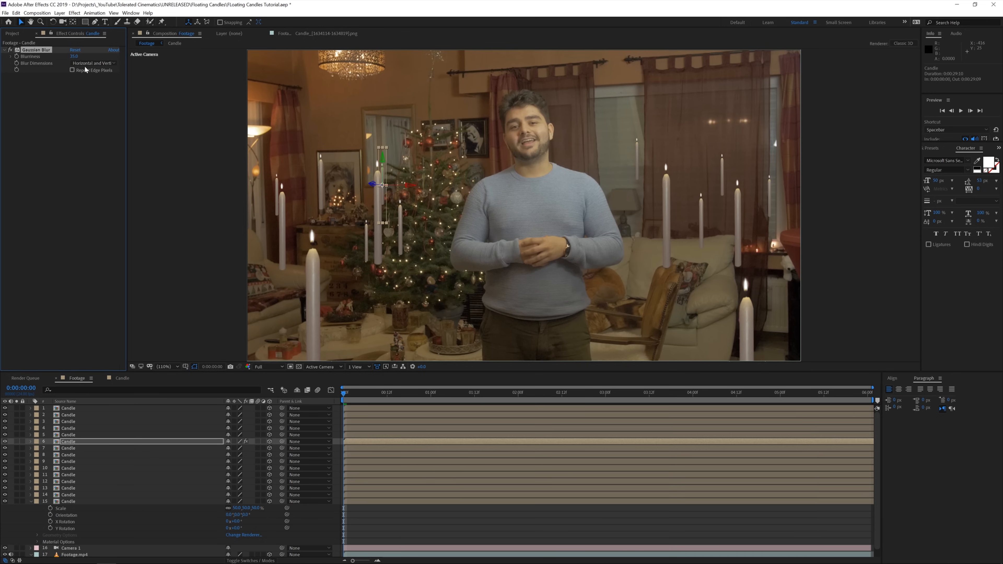
mouse_move(101, 190)
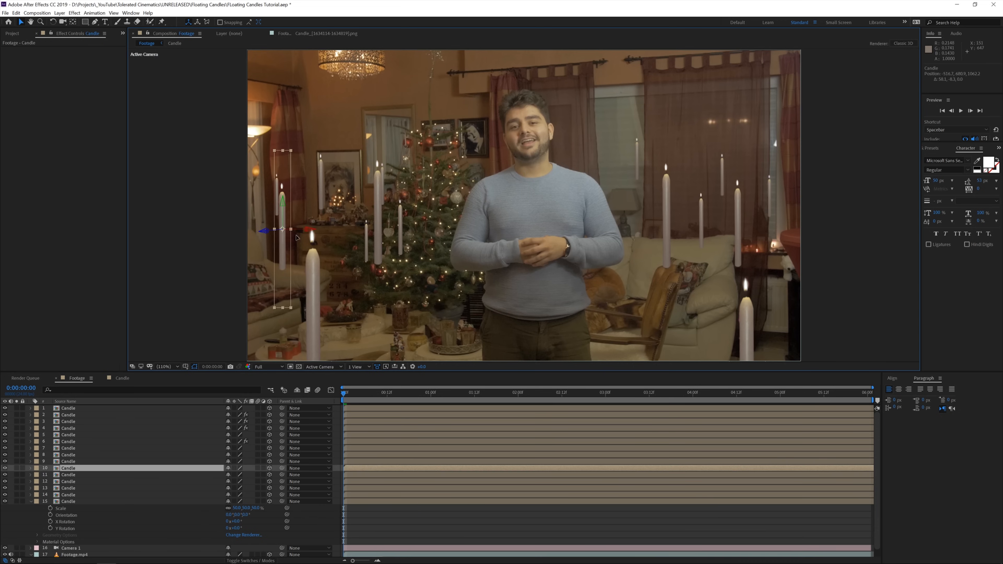
click(67, 435)
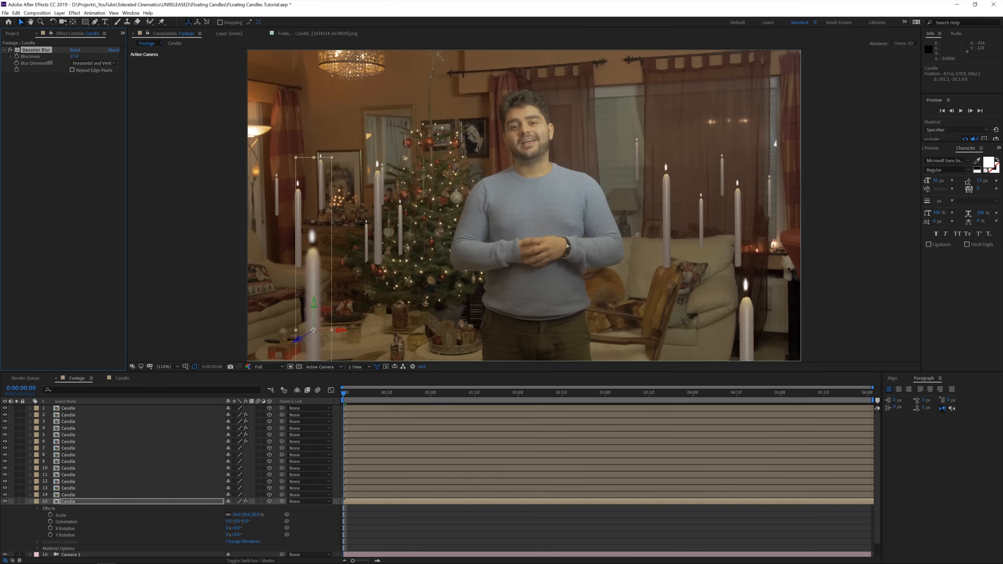
drag(72, 56, 72, 56)
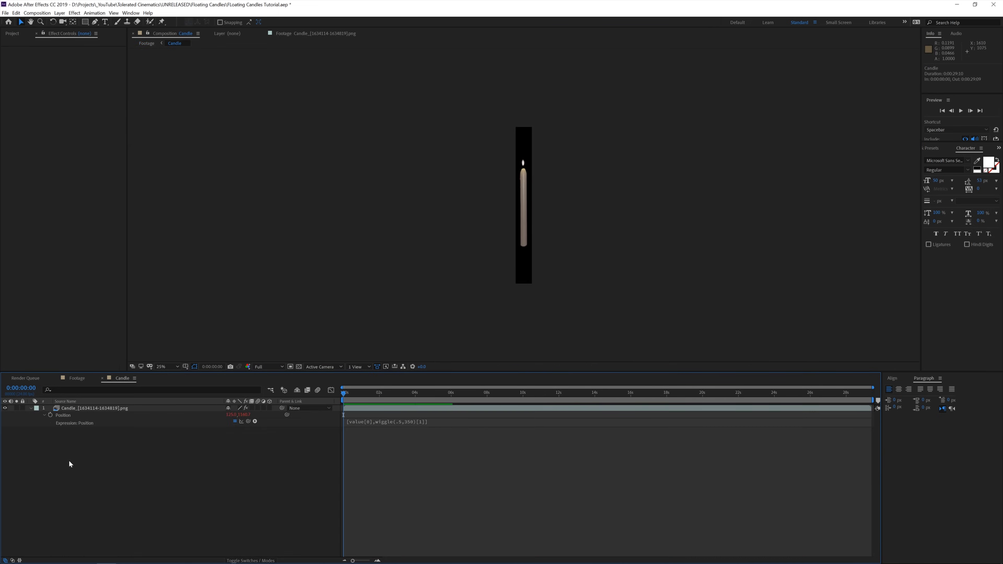
- Precompose all Candle layers in Footage into a composition named Candles Scene
click(93, 408)
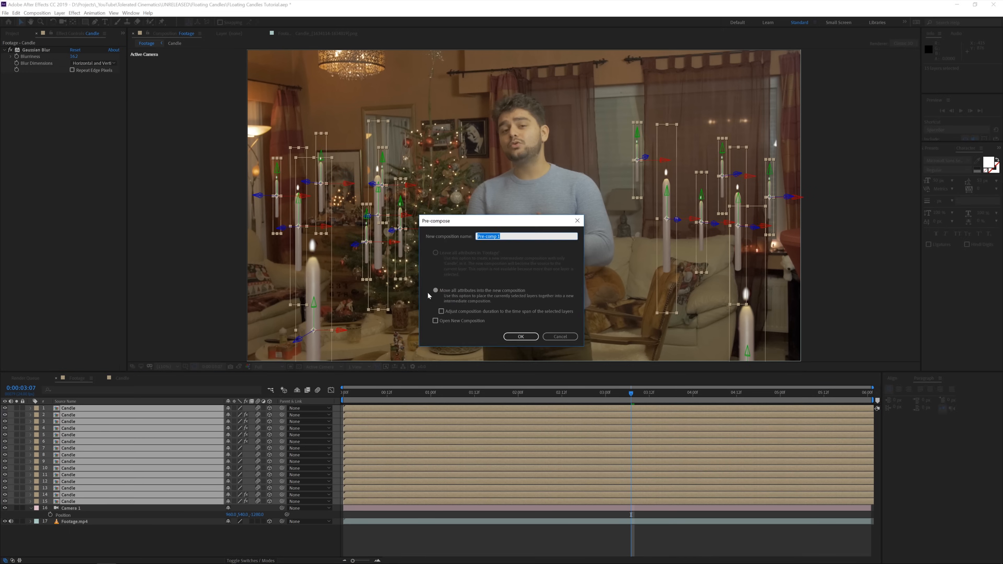
text(Candle)
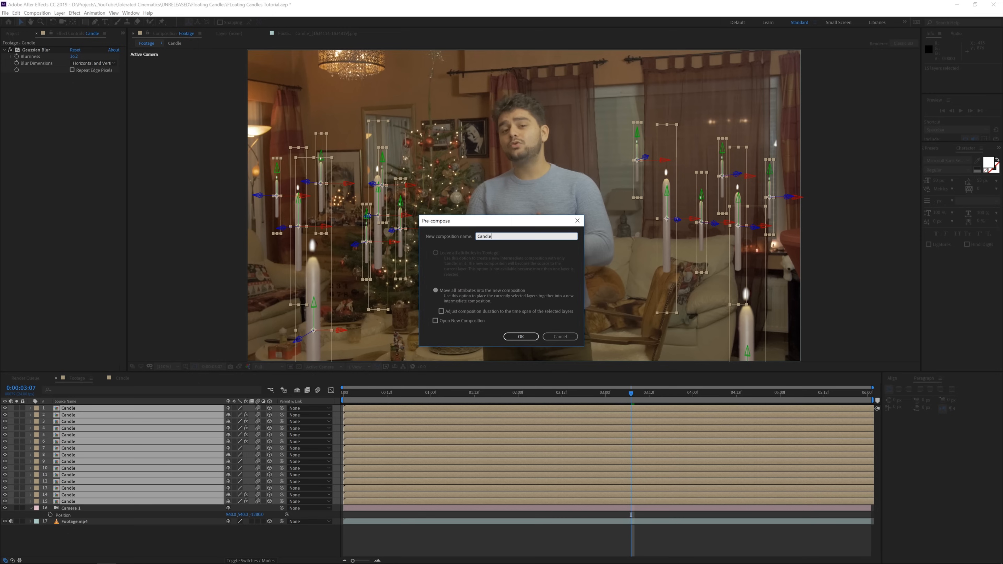
click(521, 337)
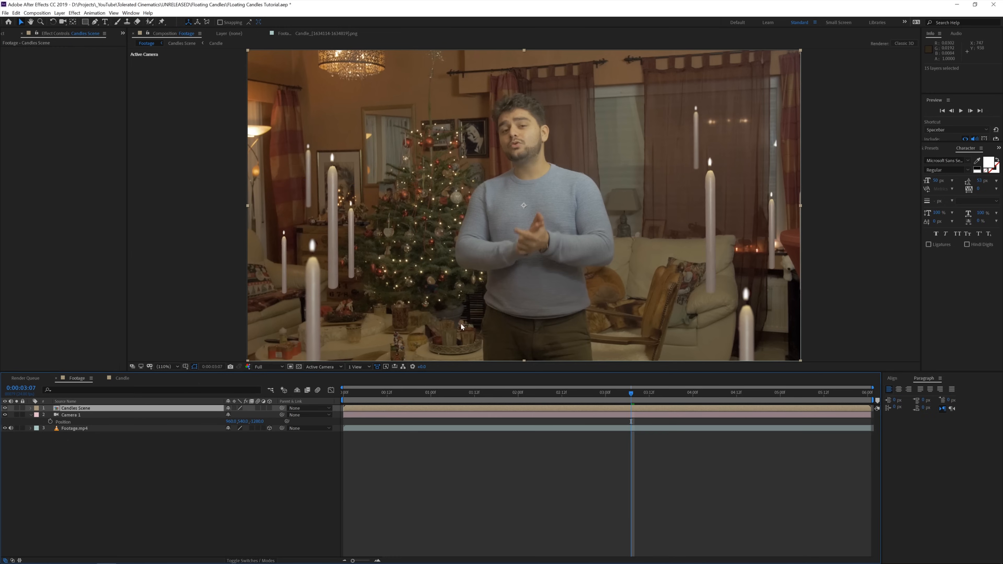
mouse_move(235, 412)
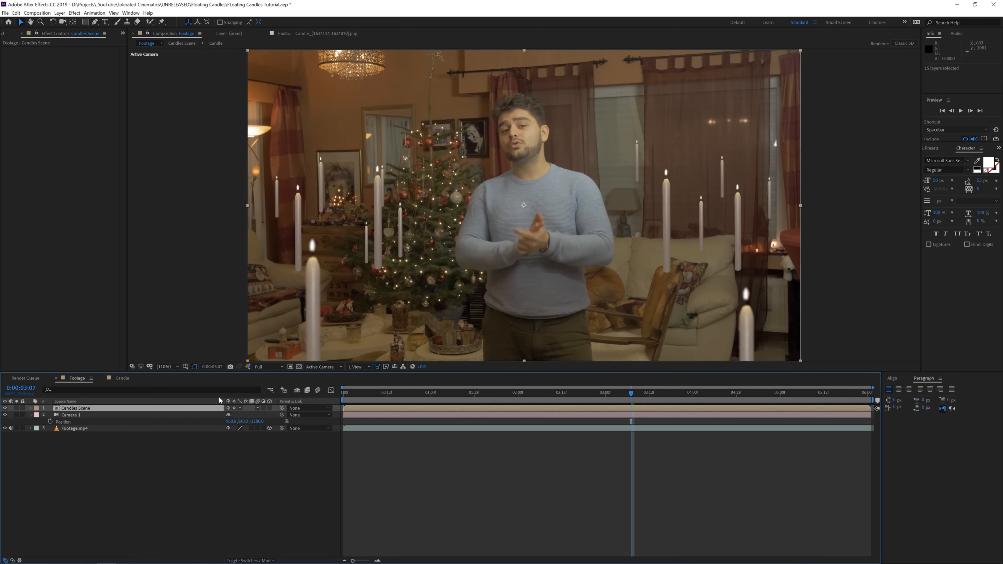
mouse_move(83, 421)
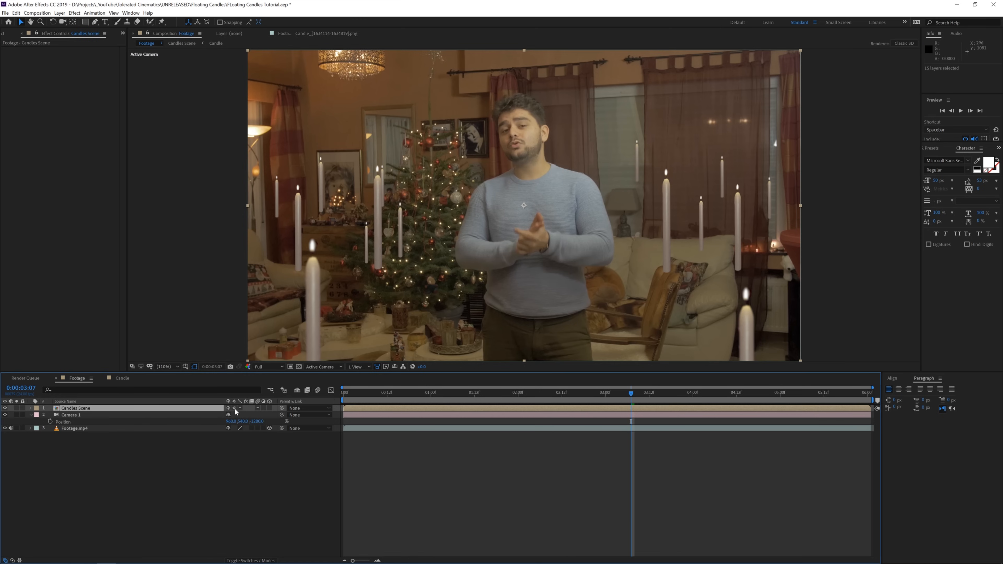
mouse_move(186, 448)
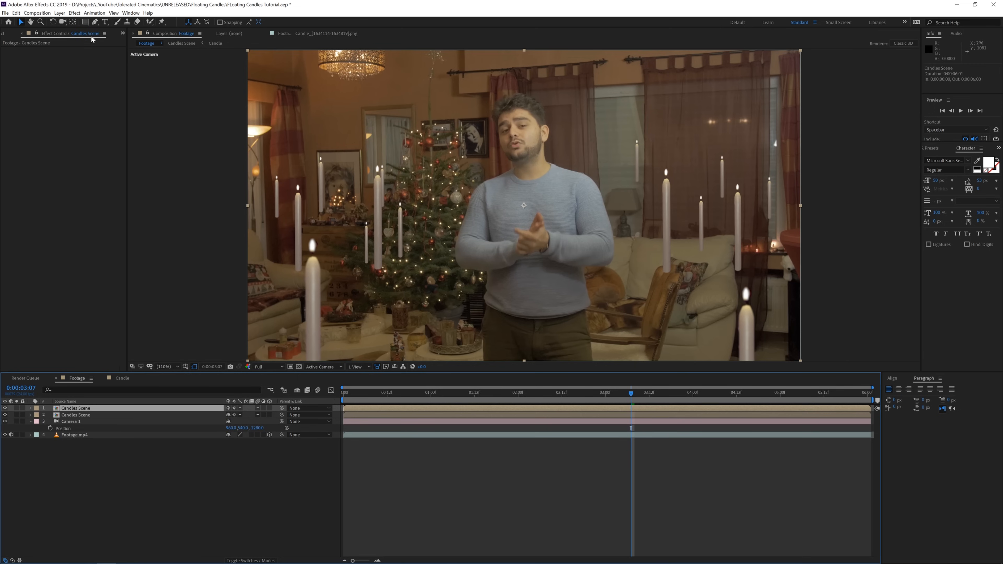
- Give the top Candles Scene copy a black Solid Composite background via the Effect menu
click(75, 12)
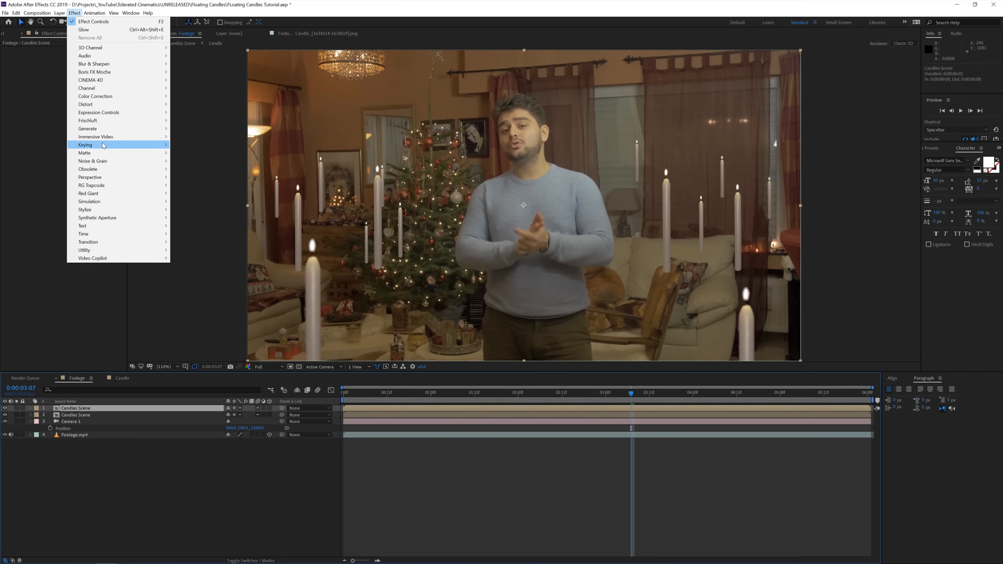
mouse_move(86, 88)
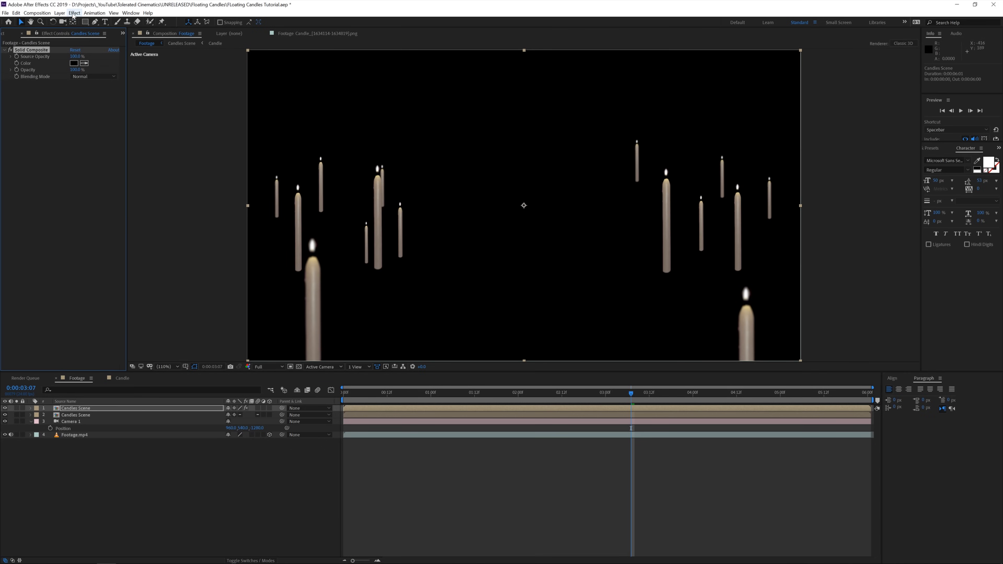
click(74, 12)
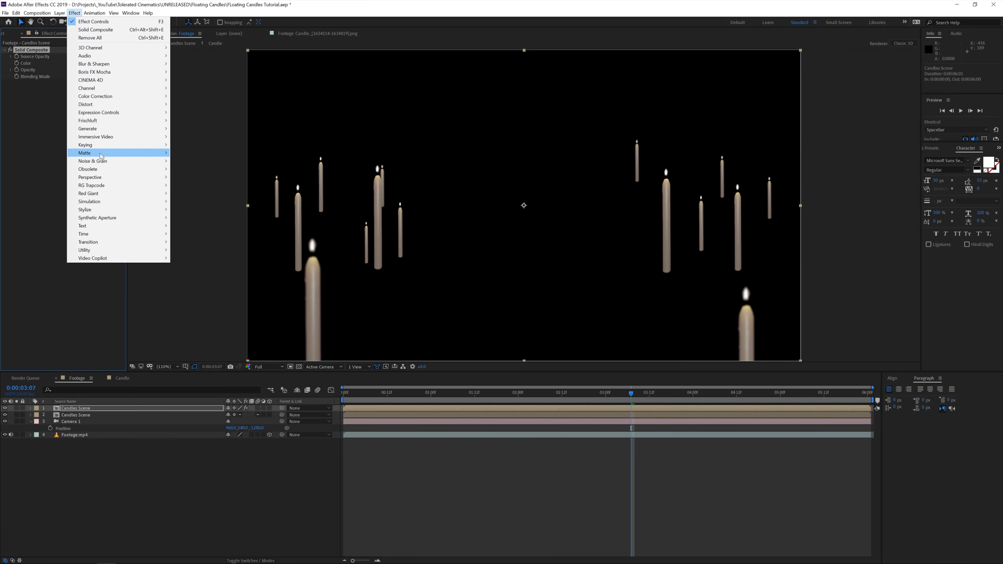
mouse_move(87, 120)
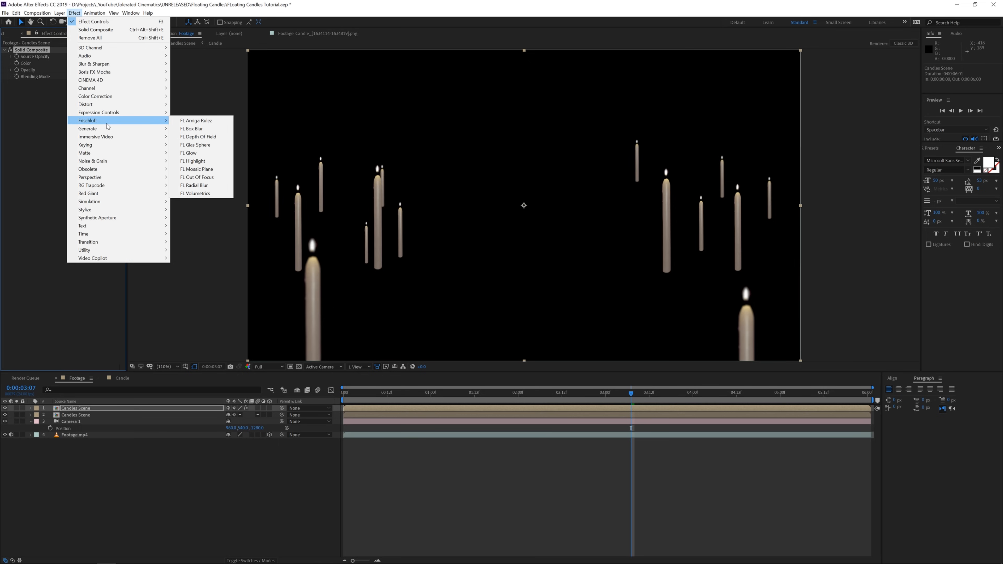
mouse_move(94, 71)
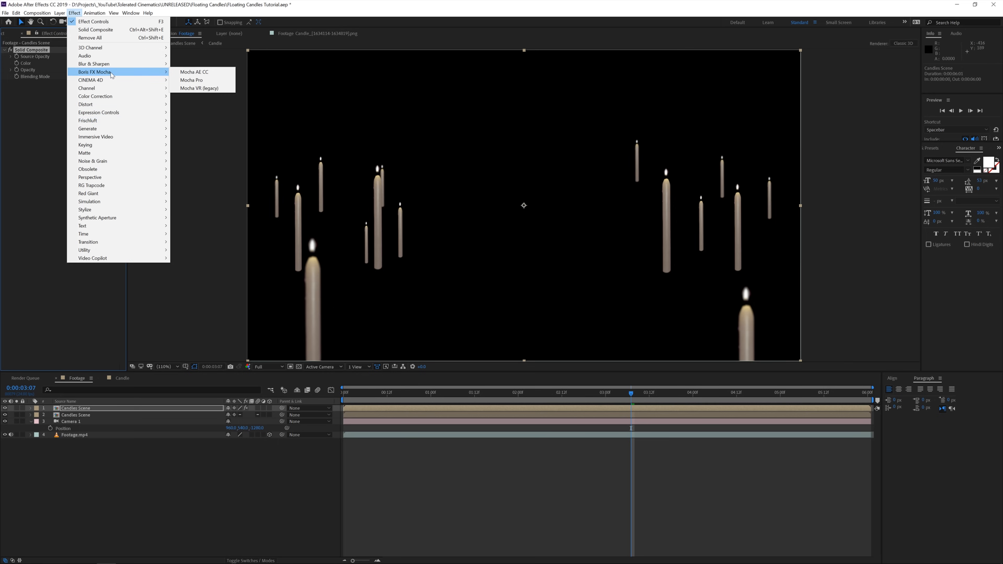
mouse_move(85, 105)
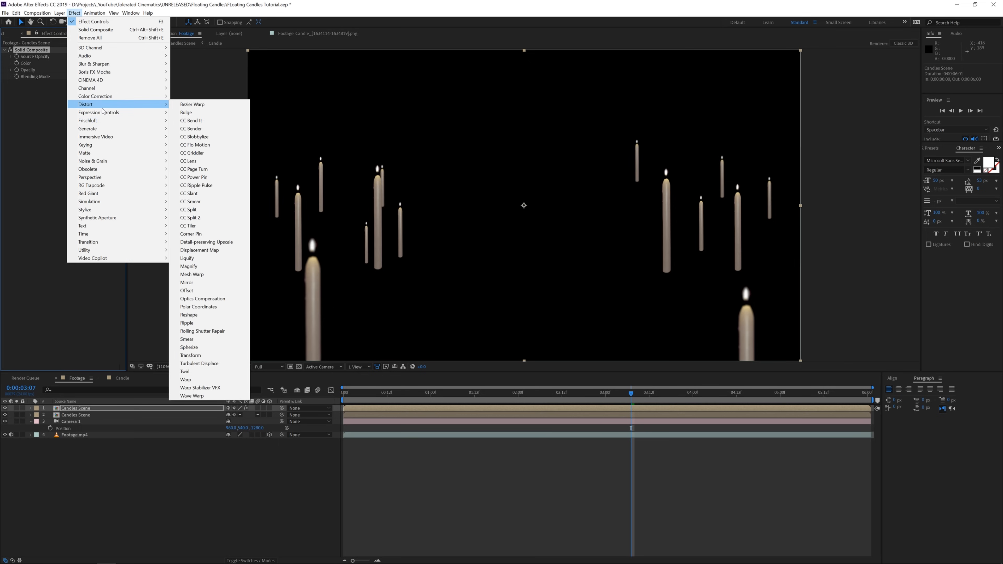
mouse_move(85, 209)
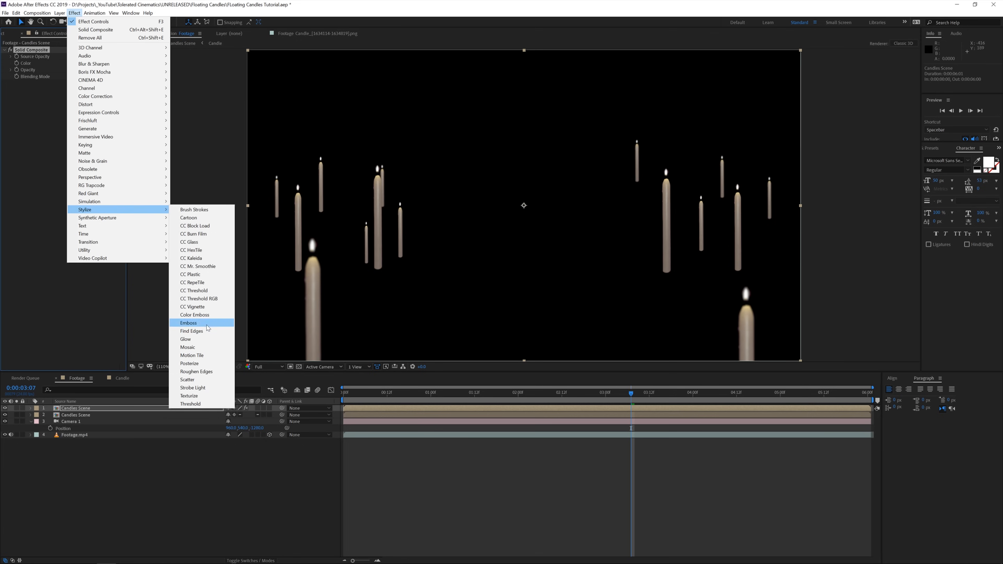
- Add a Glow effect to the candles, tweak its threshold and settings, then reveal the Mode column
click(186, 339)
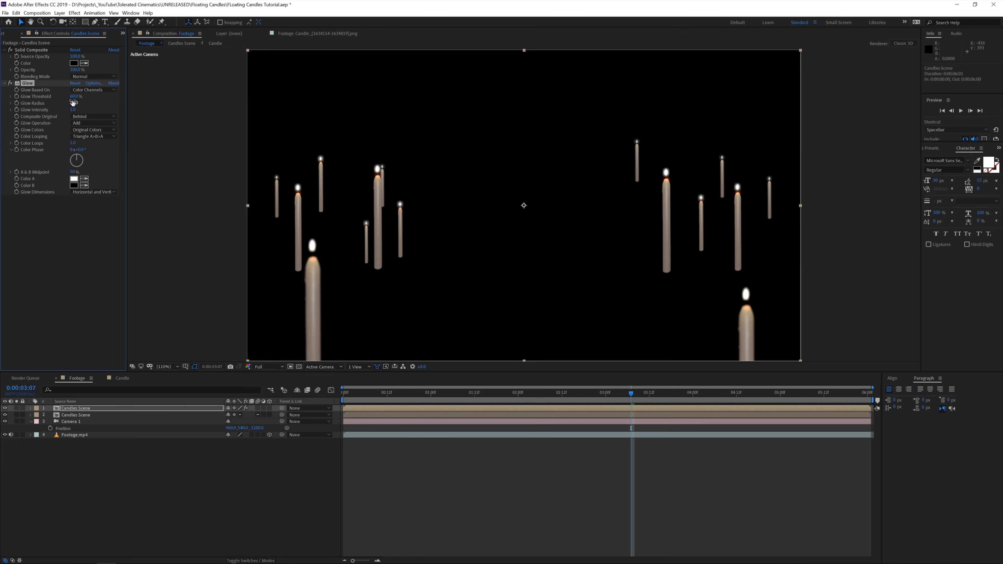
drag(75, 96, 51, 96)
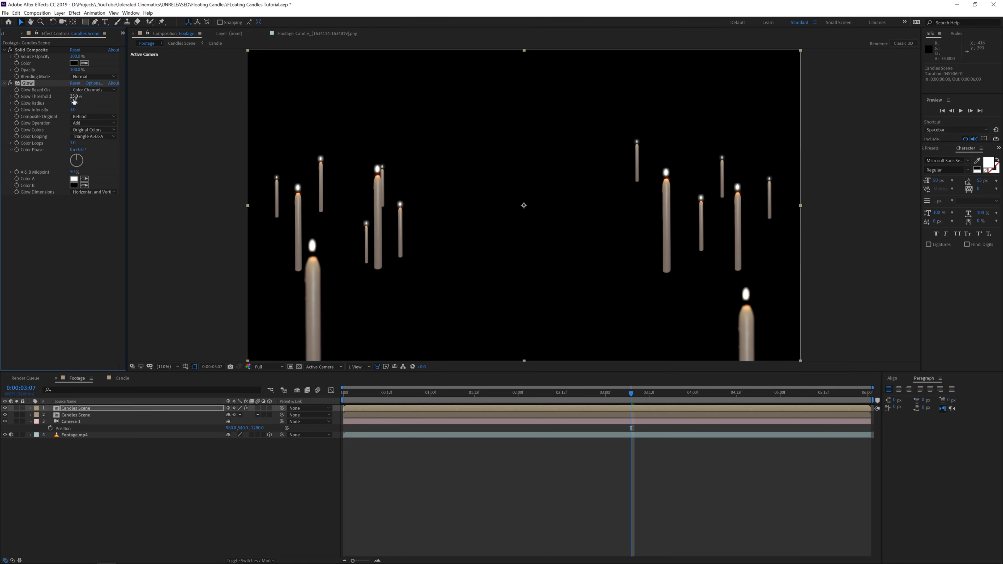
click(73, 103)
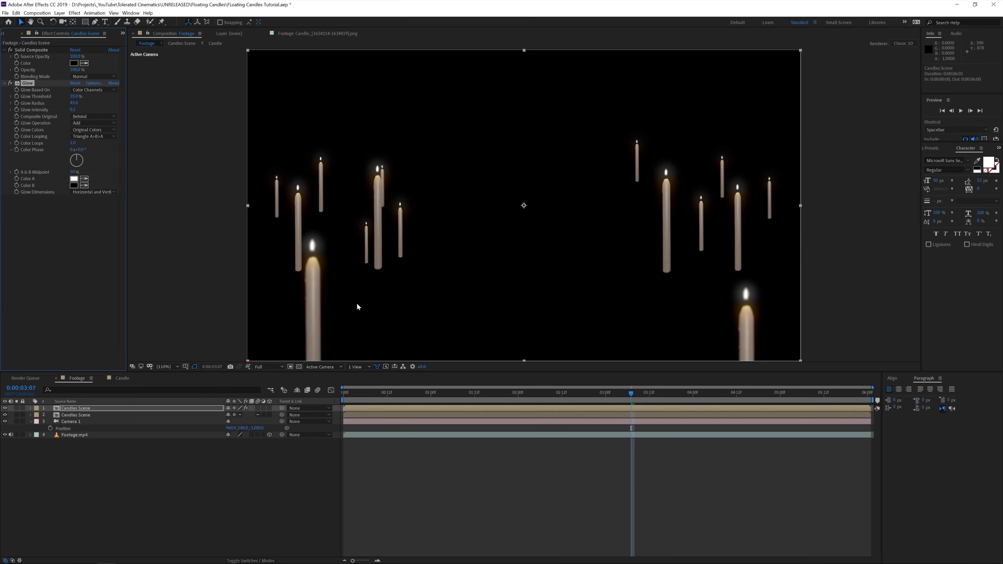
mouse_move(11, 86)
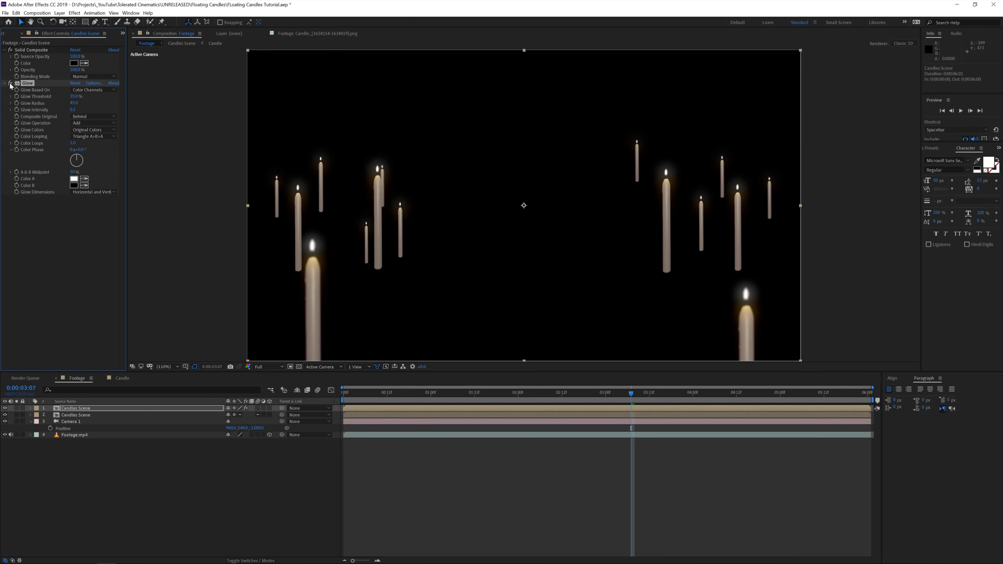
mouse_move(367, 301)
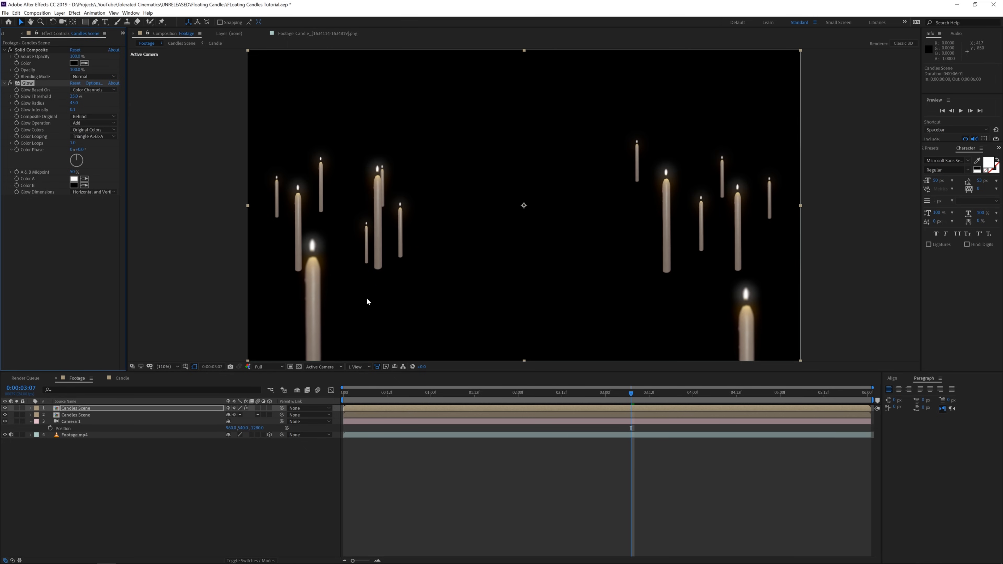
click(250, 560)
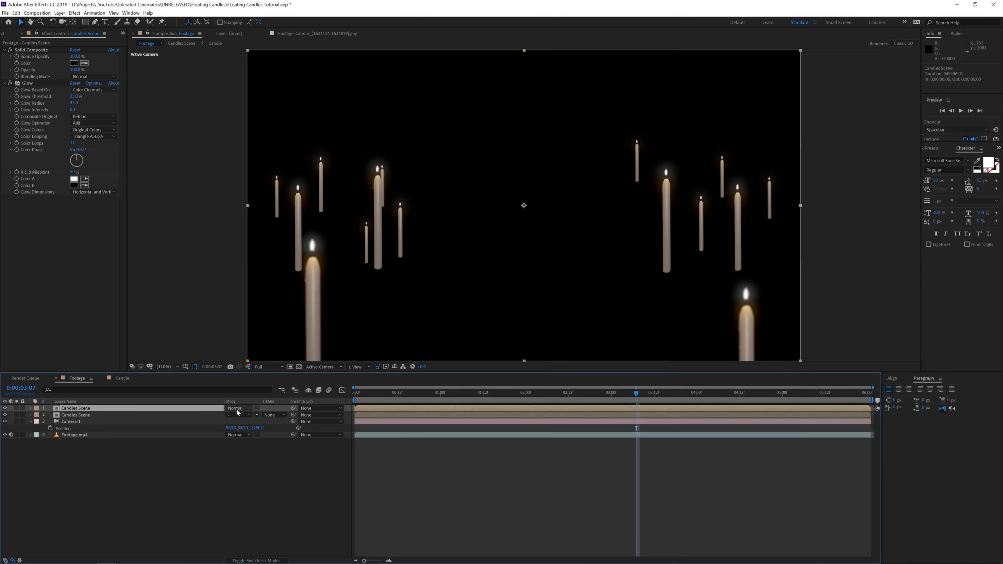
- Set the Candles Scene layer's blending mode to Lighten, comparing it against Normal
click(237, 408)
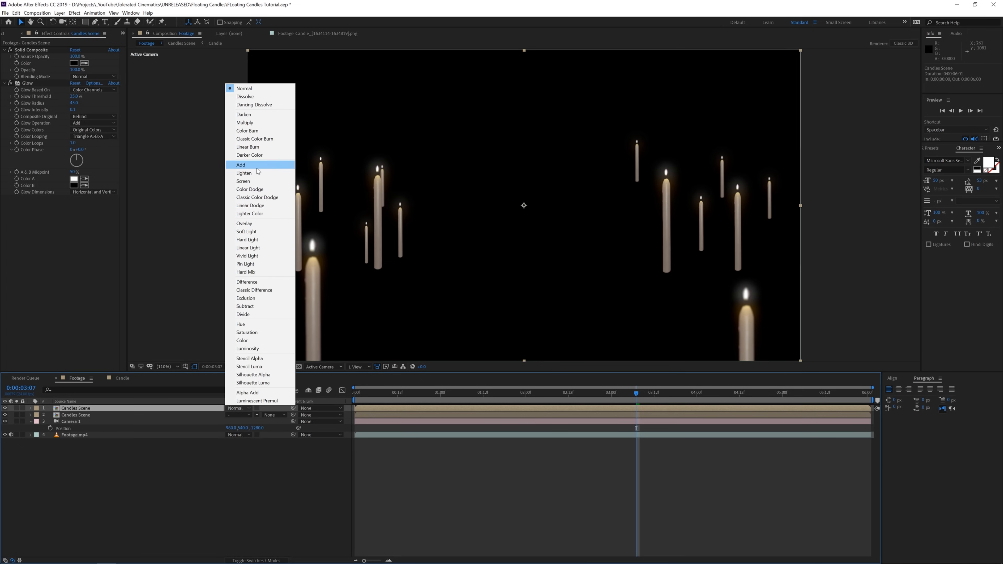
mouse_move(244, 173)
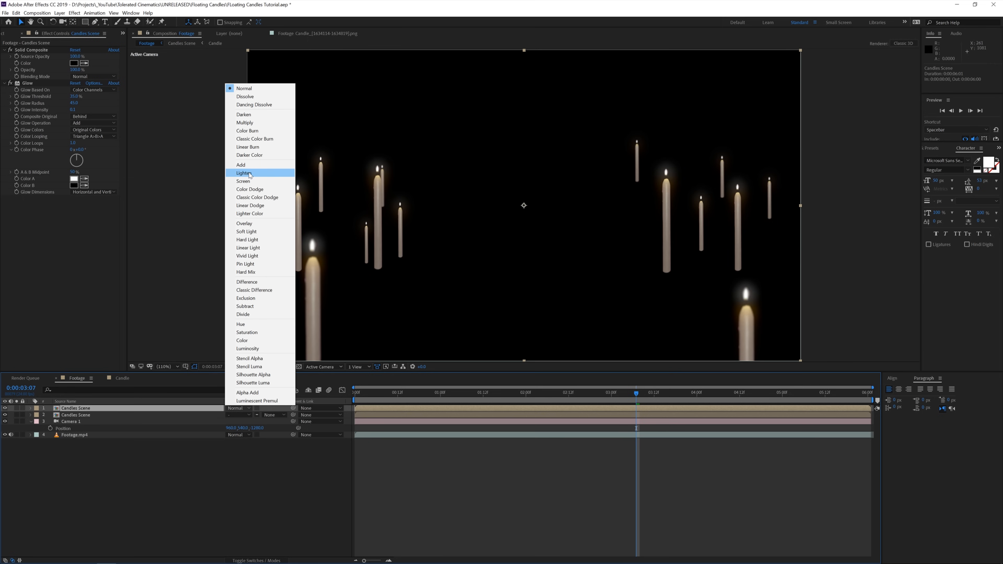
click(245, 173)
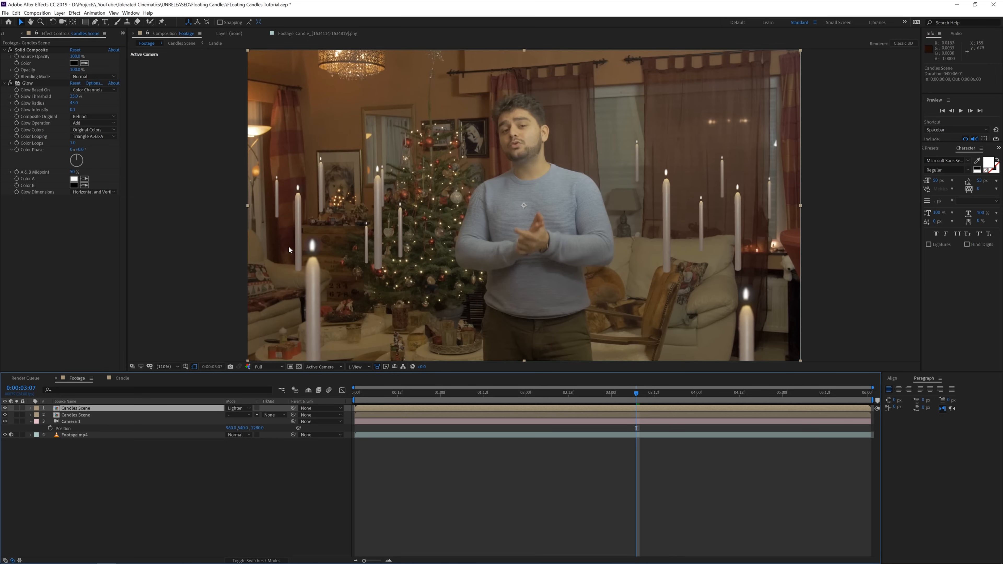
mouse_move(279, 347)
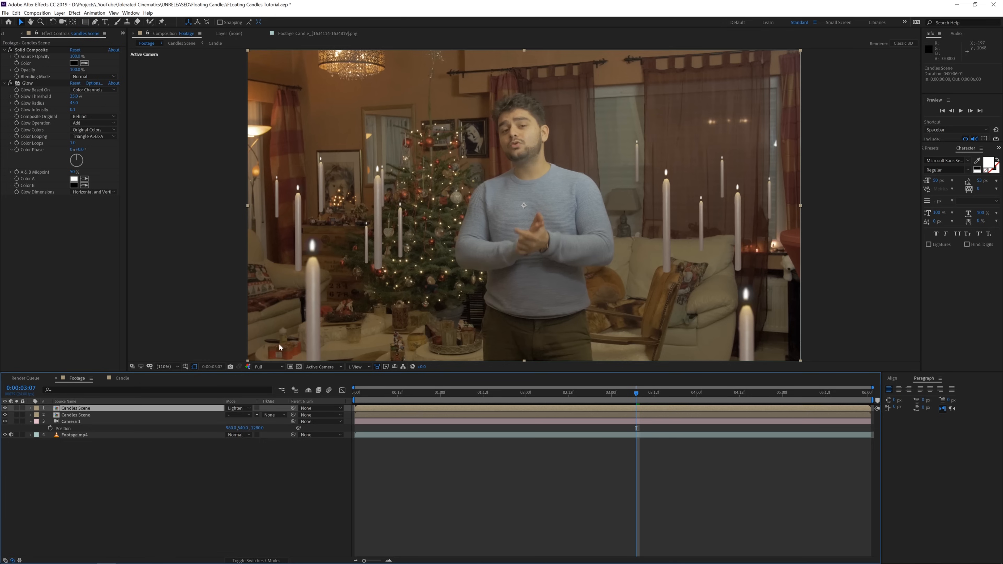
mouse_move(304, 268)
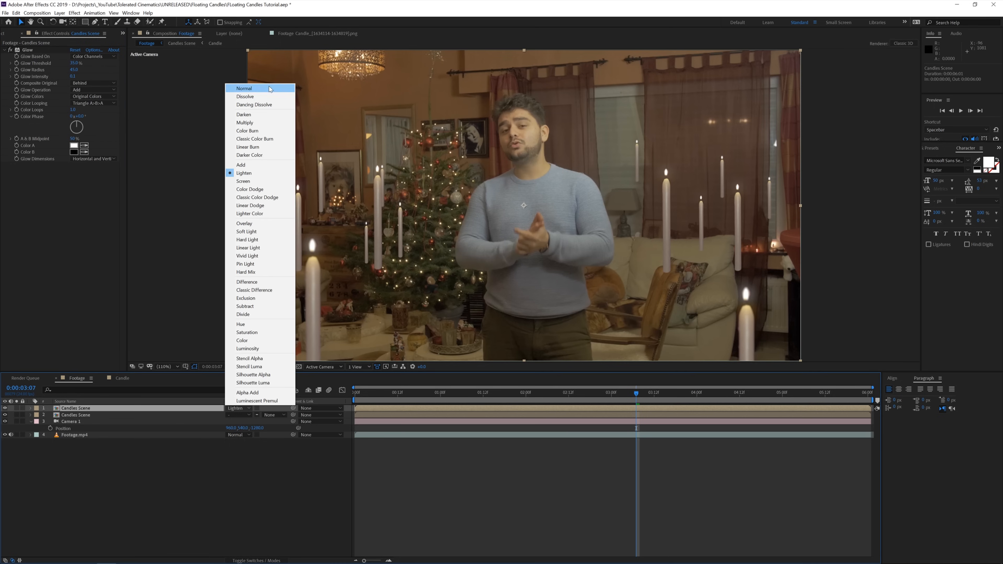
click(243, 88)
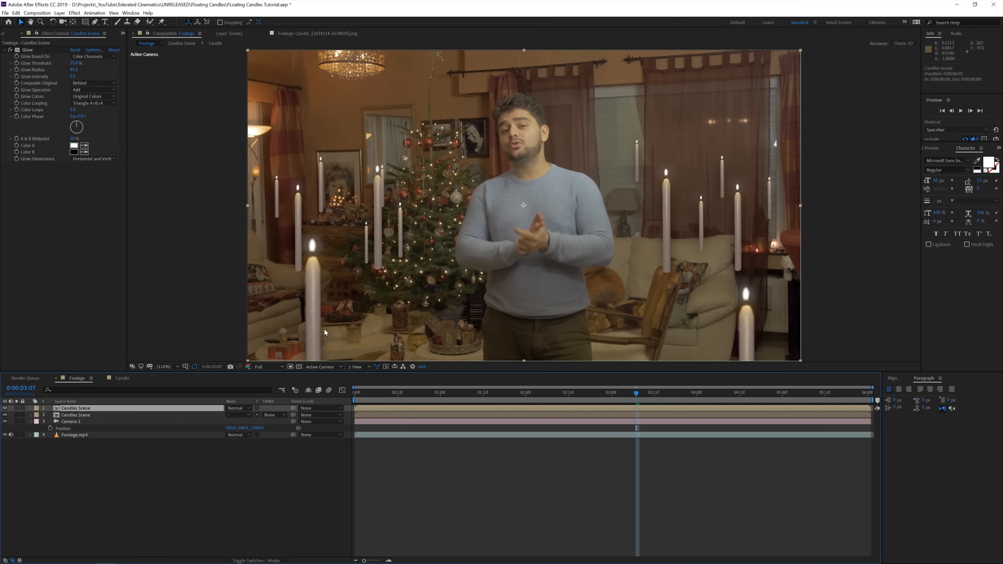
mouse_move(304, 256)
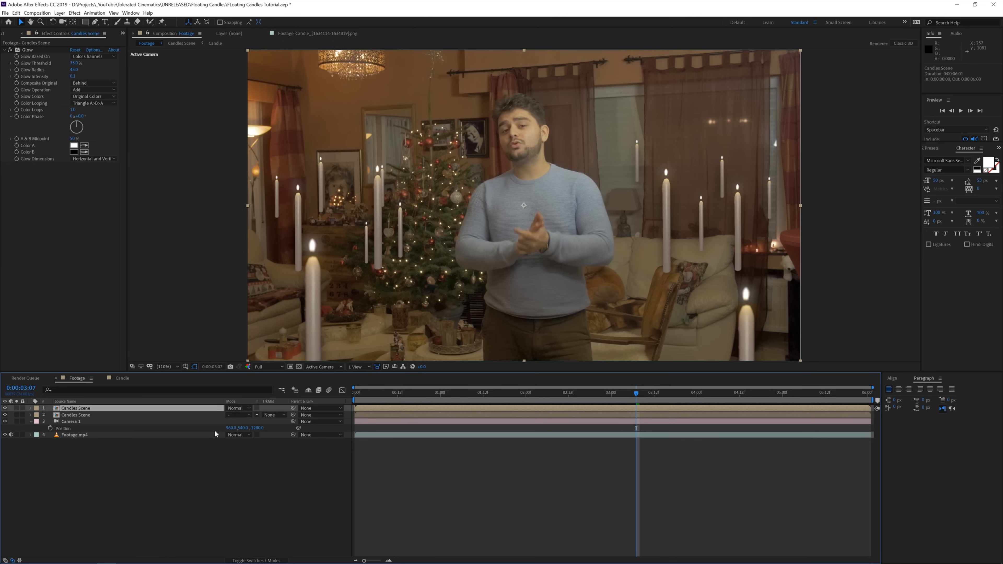
click(237, 408)
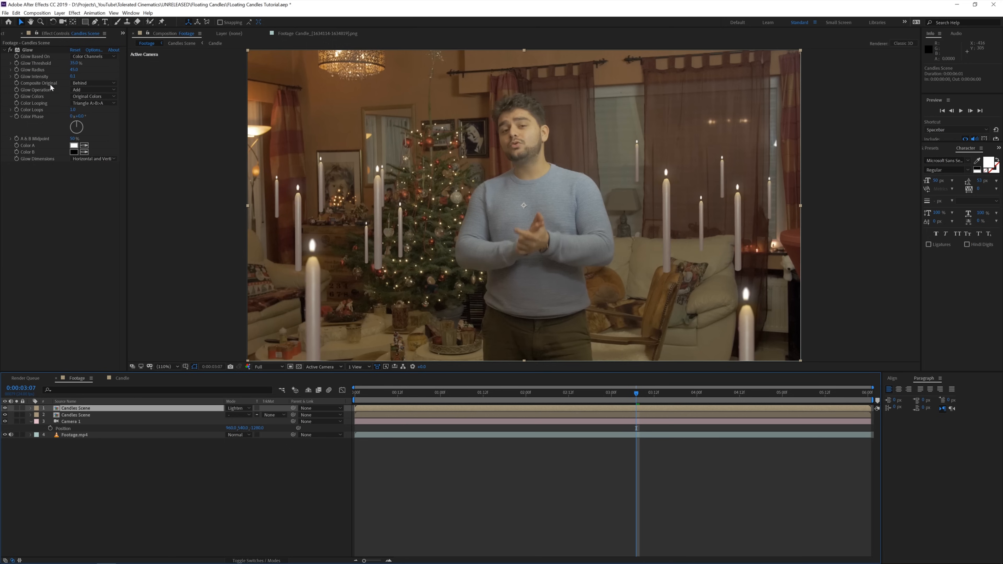
mouse_move(55, 77)
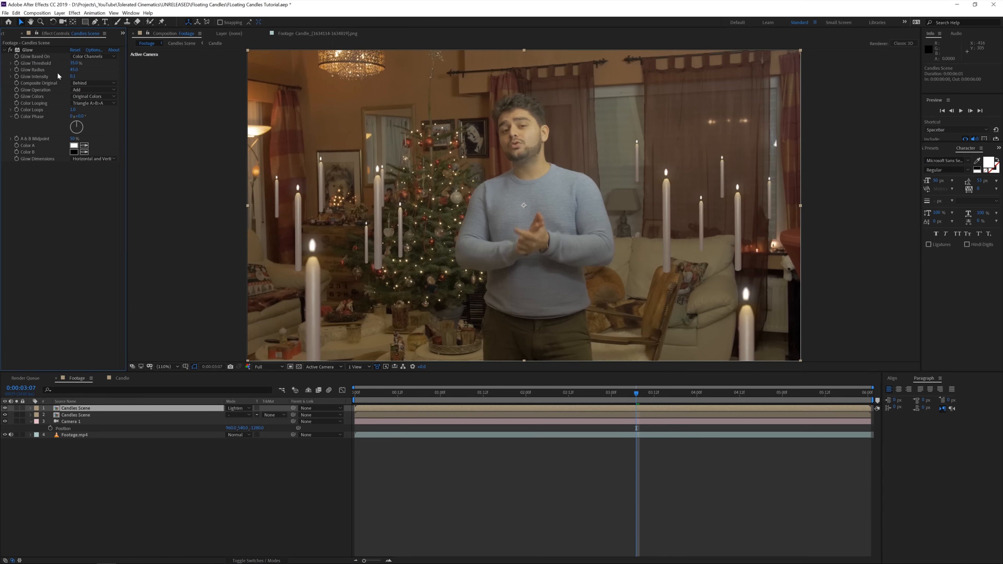
- Preview a white Solid Composite colour in the picker, then cancel without keeping it
click(74, 12)
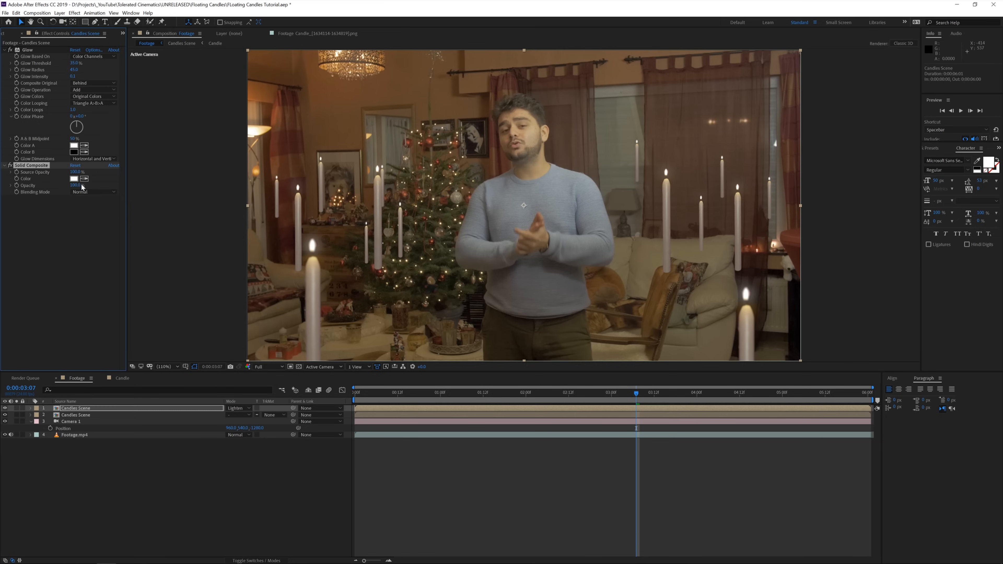
click(74, 178)
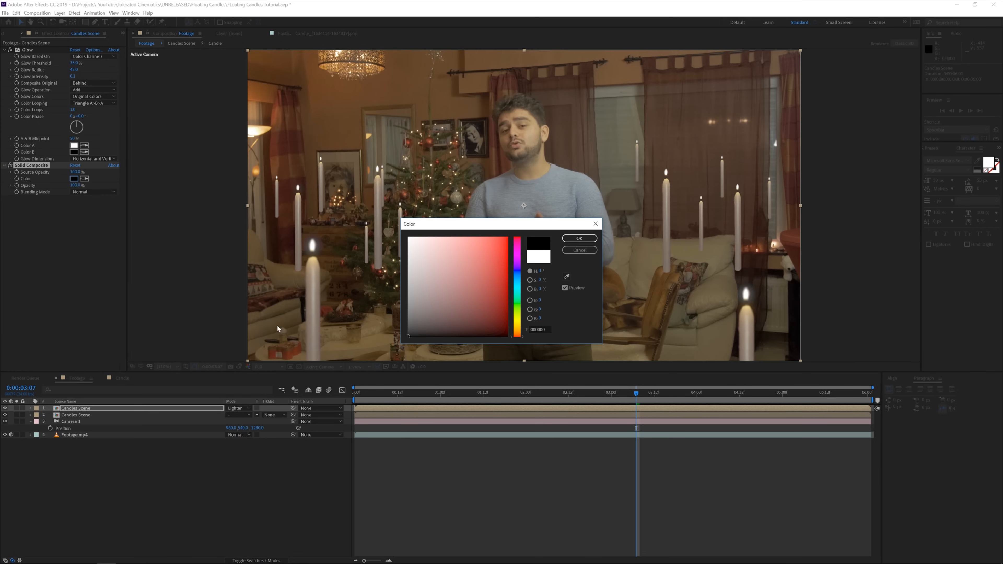
click(579, 239)
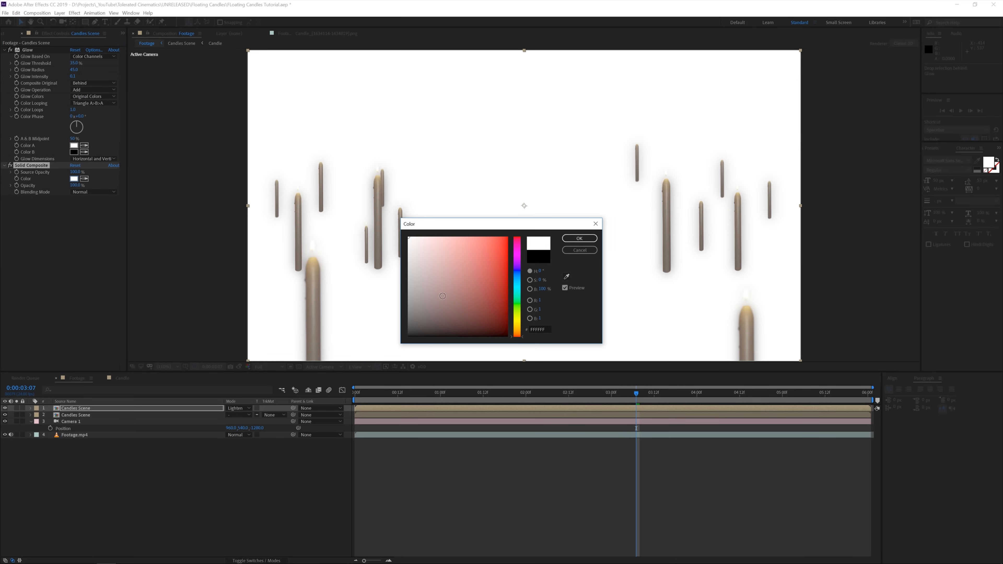
click(578, 238)
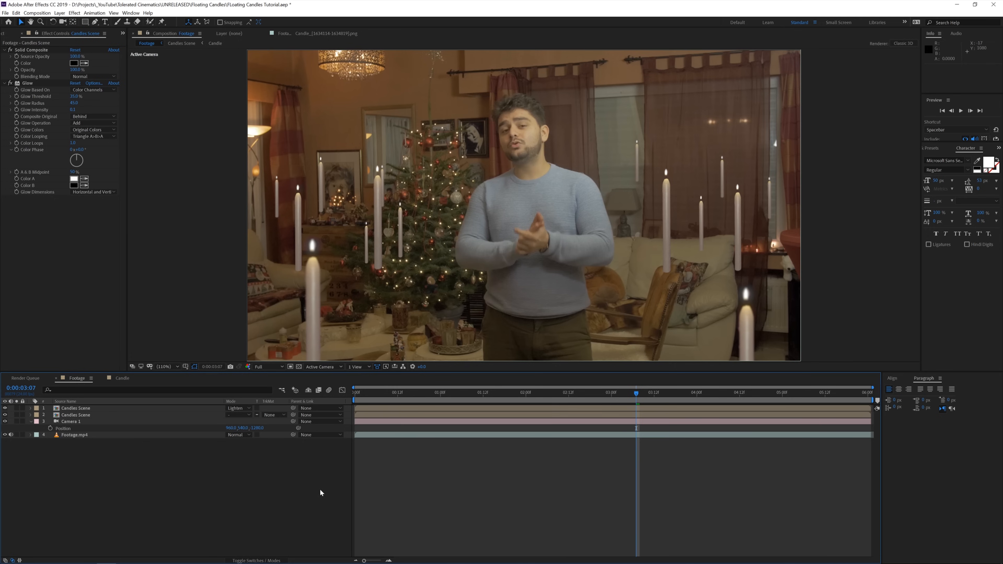
- Scrub along the time ruler to review the camera's dolly move through the candles
click(356, 393)
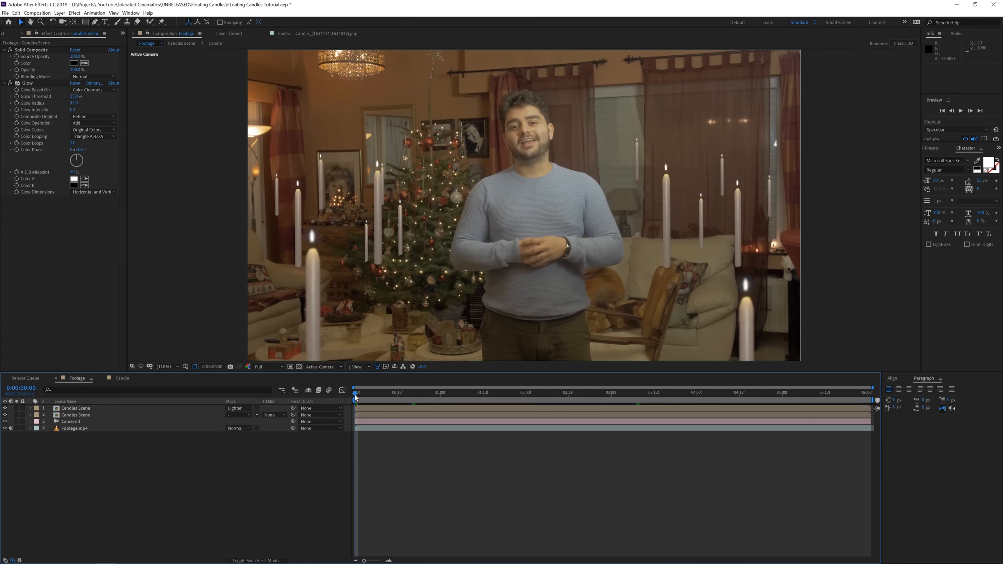
mouse_move(98, 427)
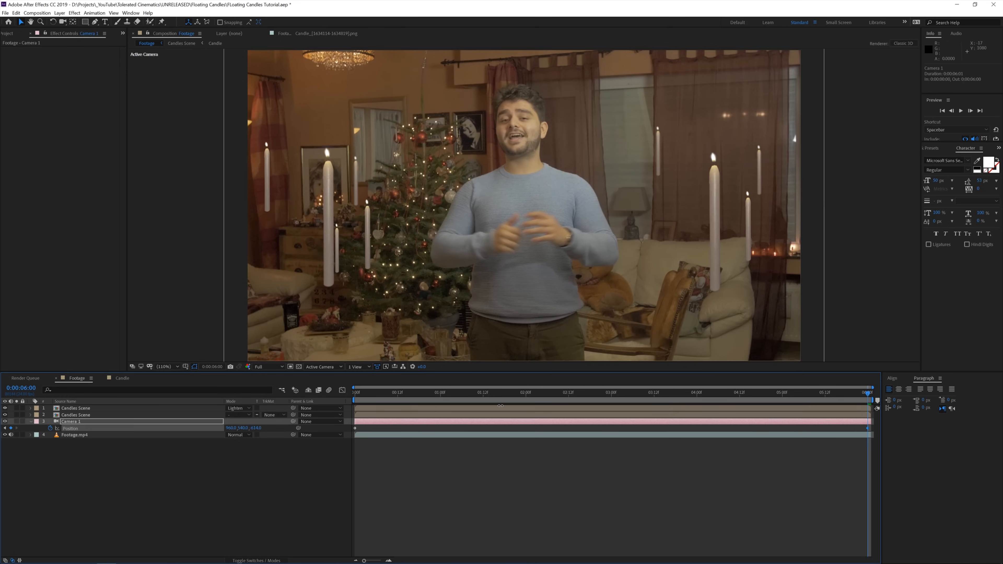
click(675, 393)
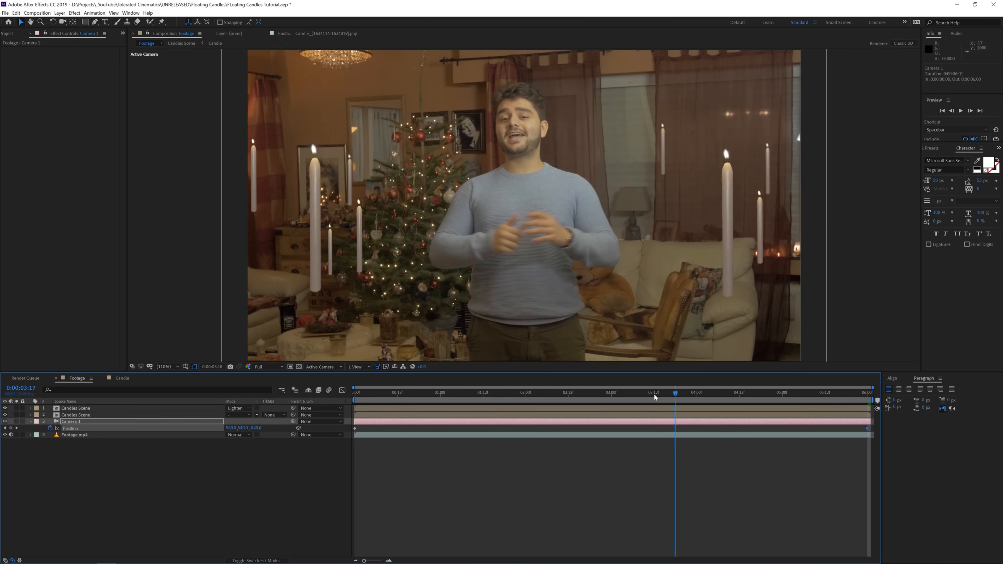
click(430, 393)
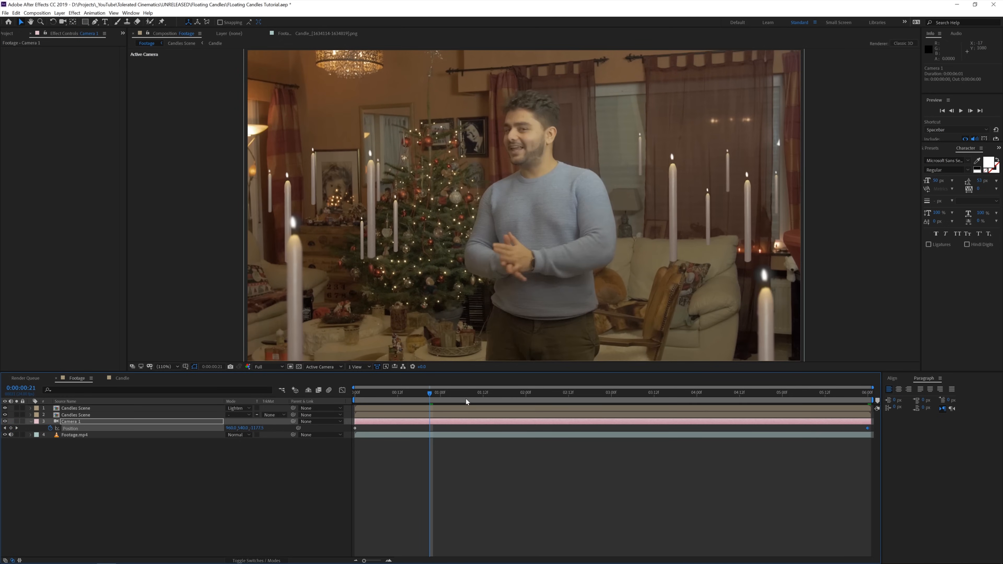
click(544, 392)
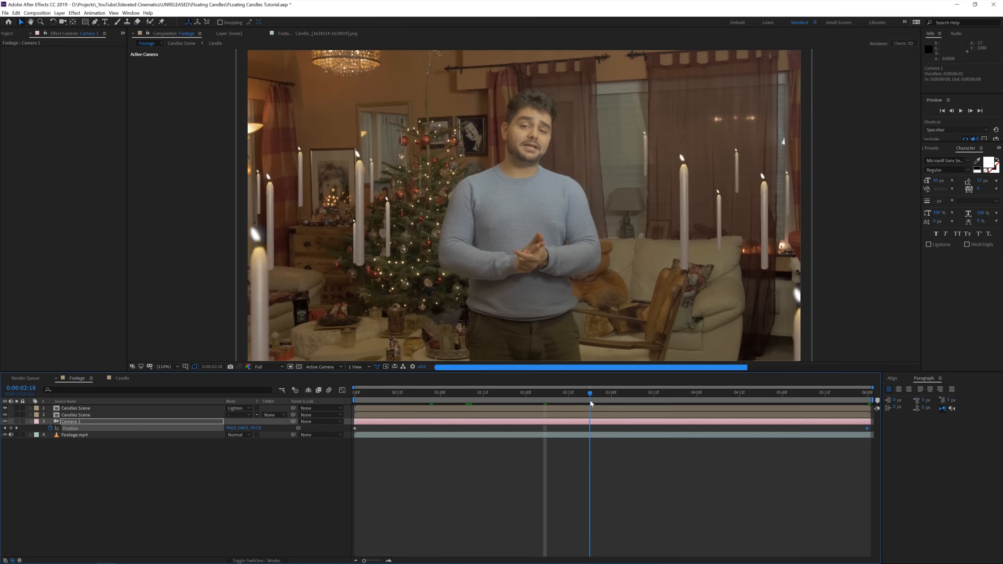
click(422, 392)
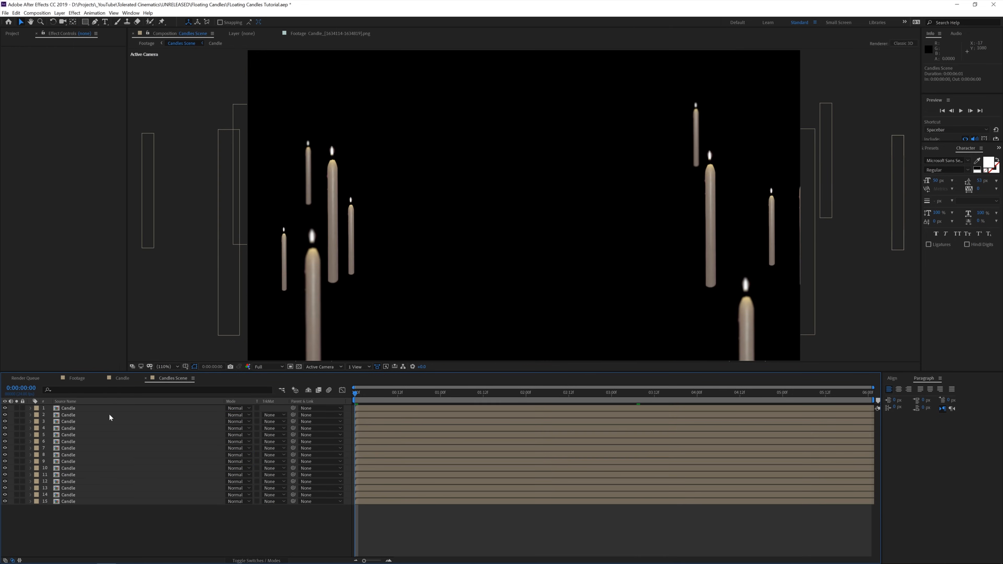
- Select Candle layers and open the single Candle composition
click(68, 408)
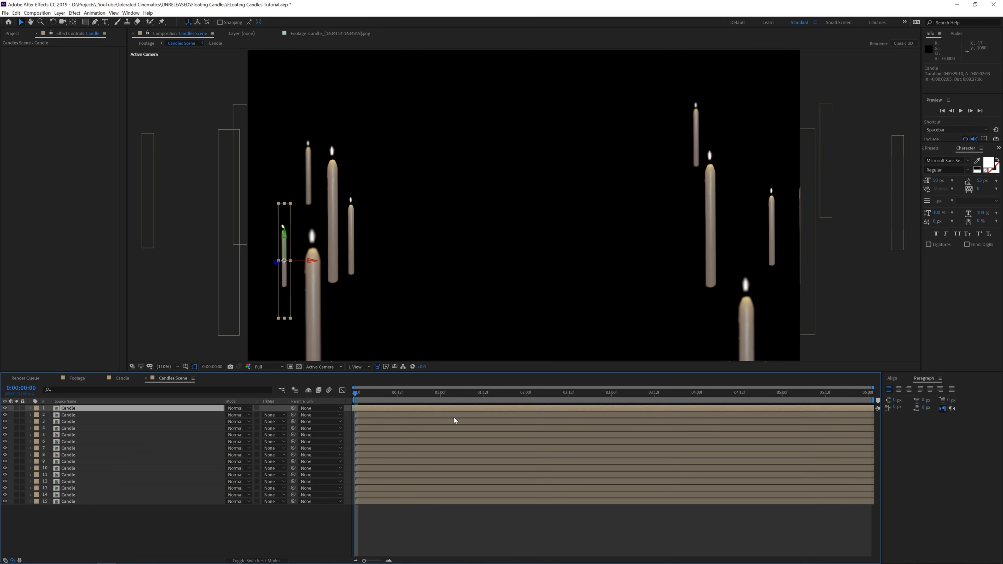
click(68, 435)
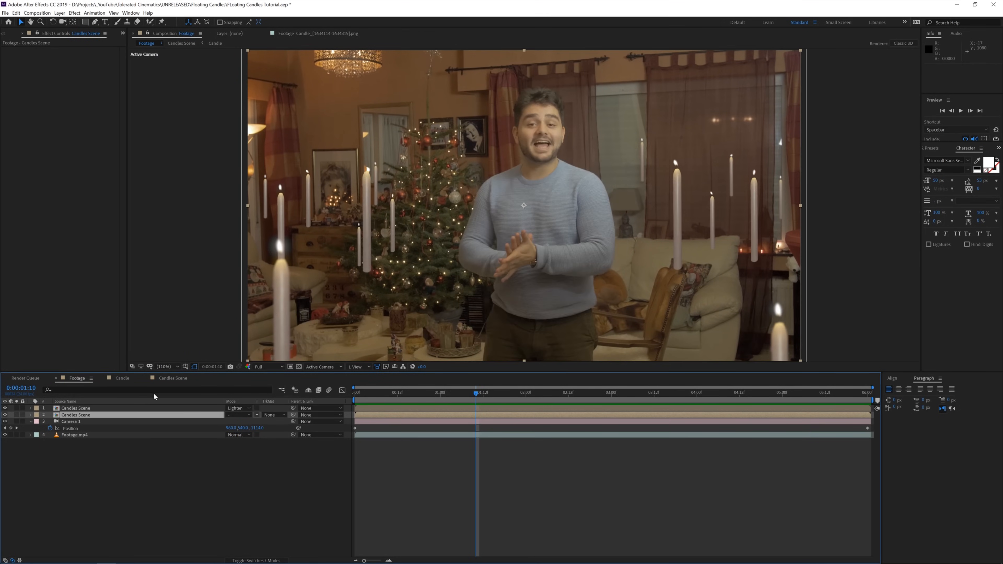
click(215, 42)
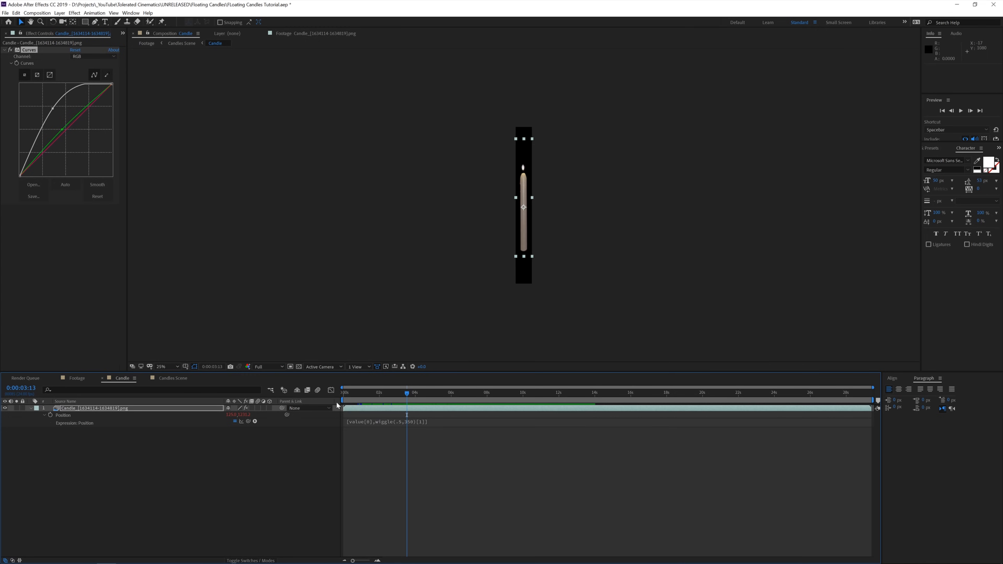
- Change the position wiggle expression's frequency to 2 and return to the Footage comp
click(400, 422)
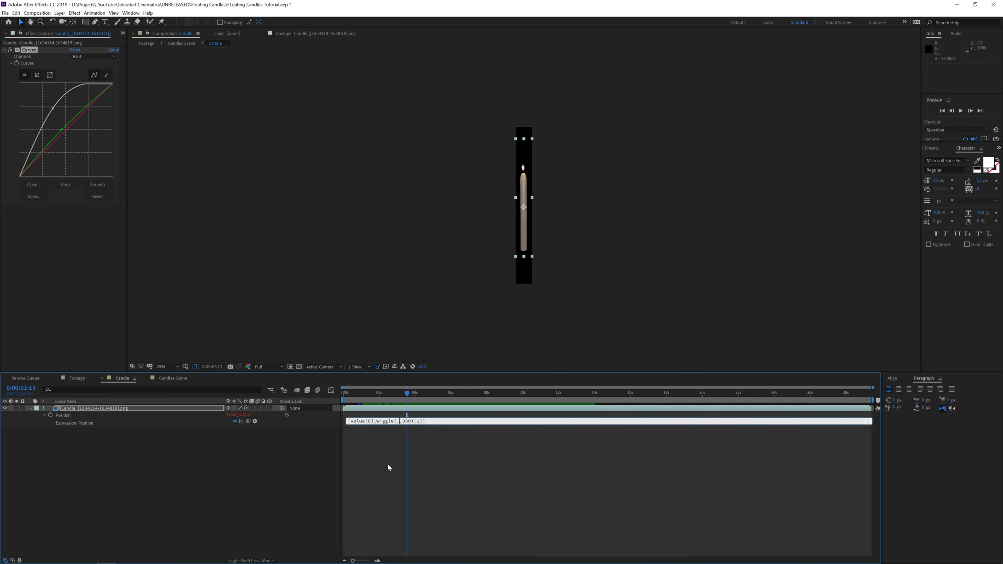
text(2)
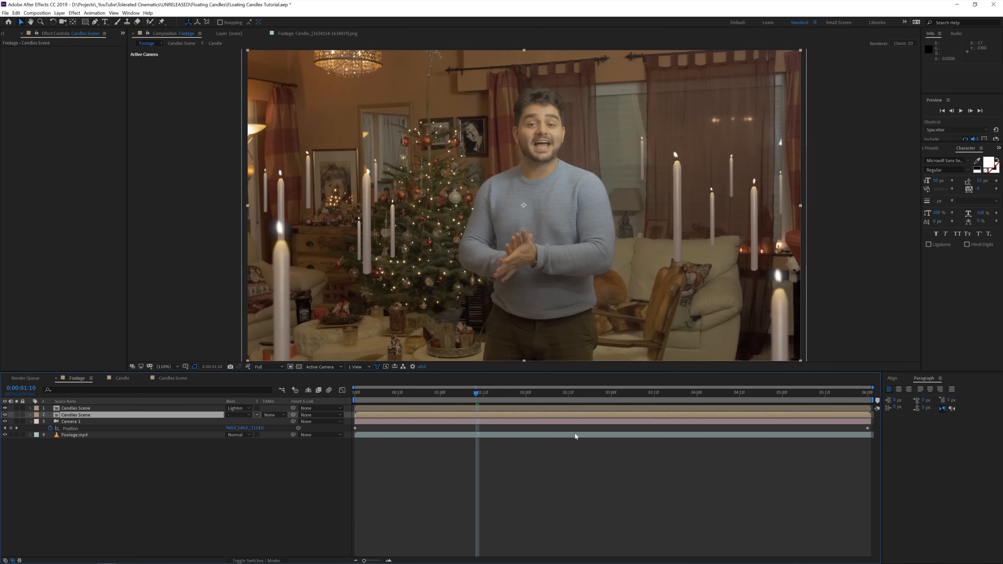
click(36, 12)
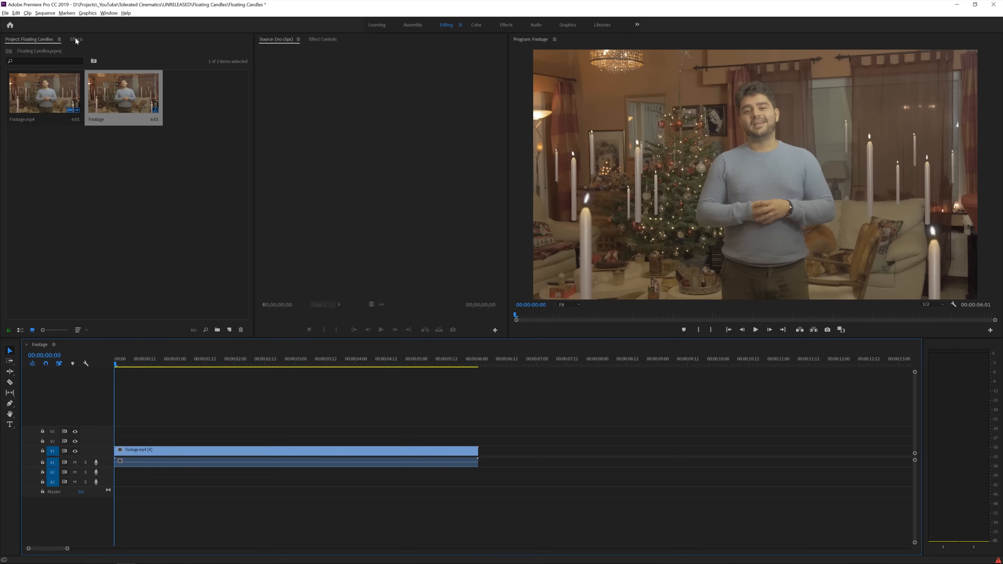
- Apply a TC_Low_Shake Medium shot preset to the Footage clip and play it back
click(77, 39)
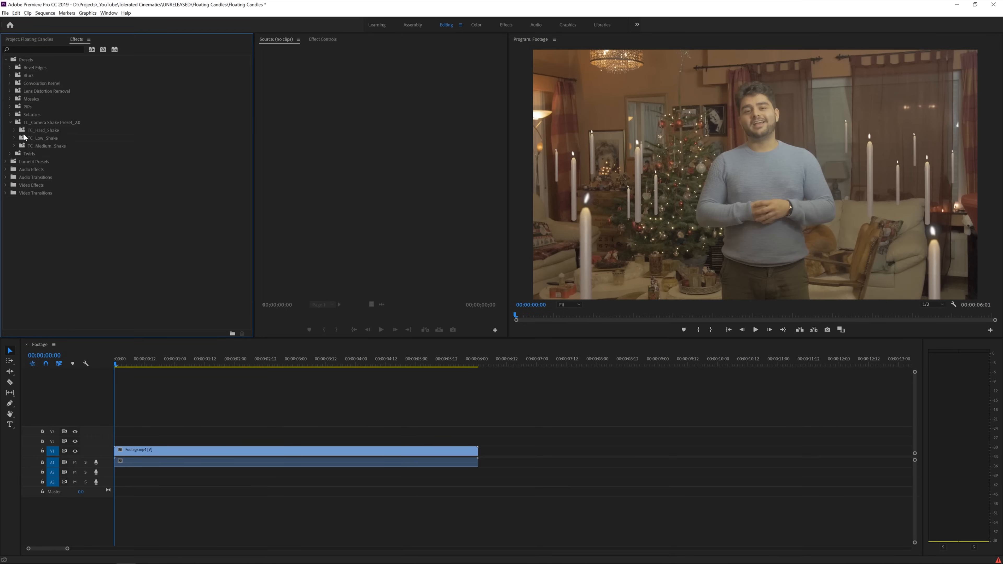
mouse_move(17, 142)
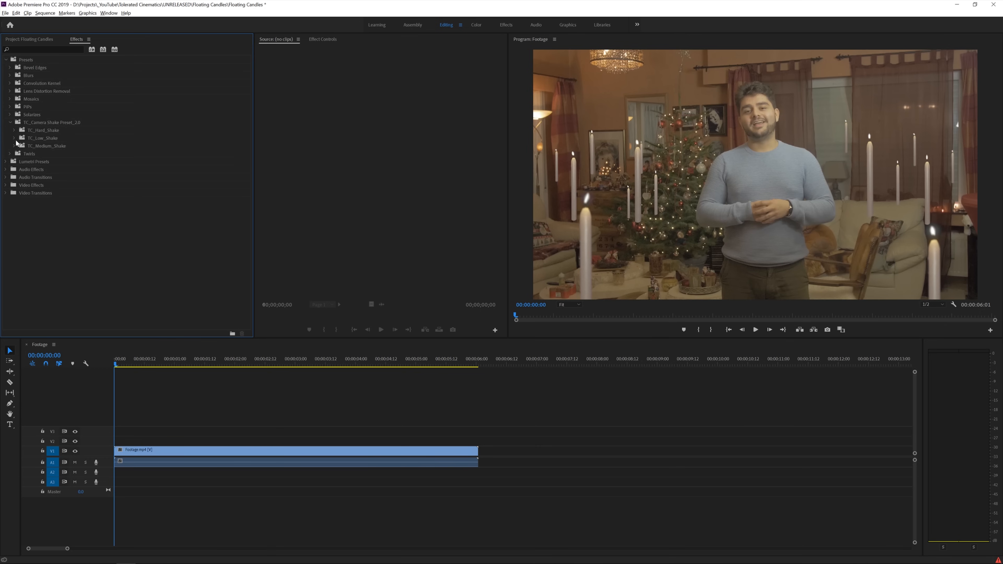
click(14, 138)
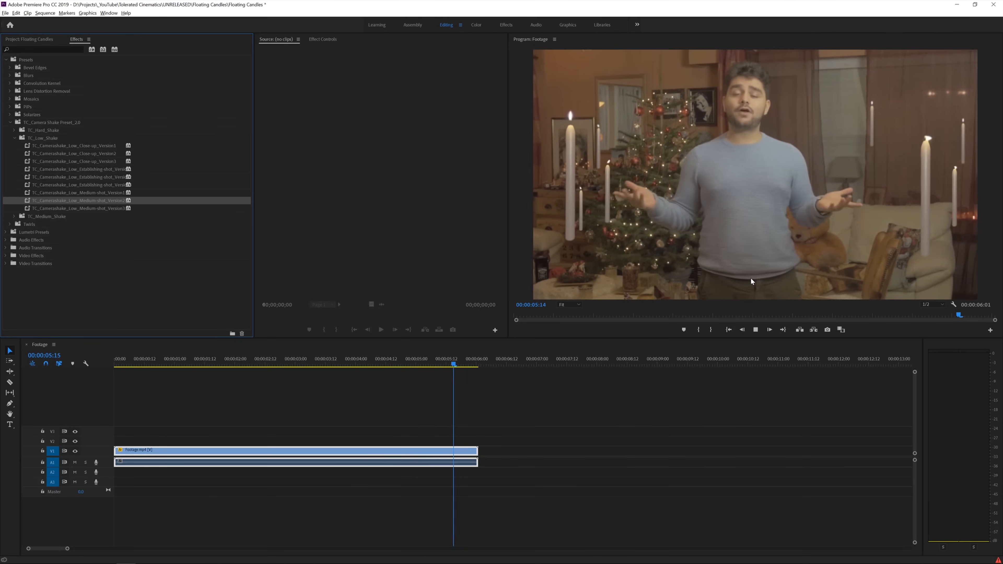
click(175, 358)
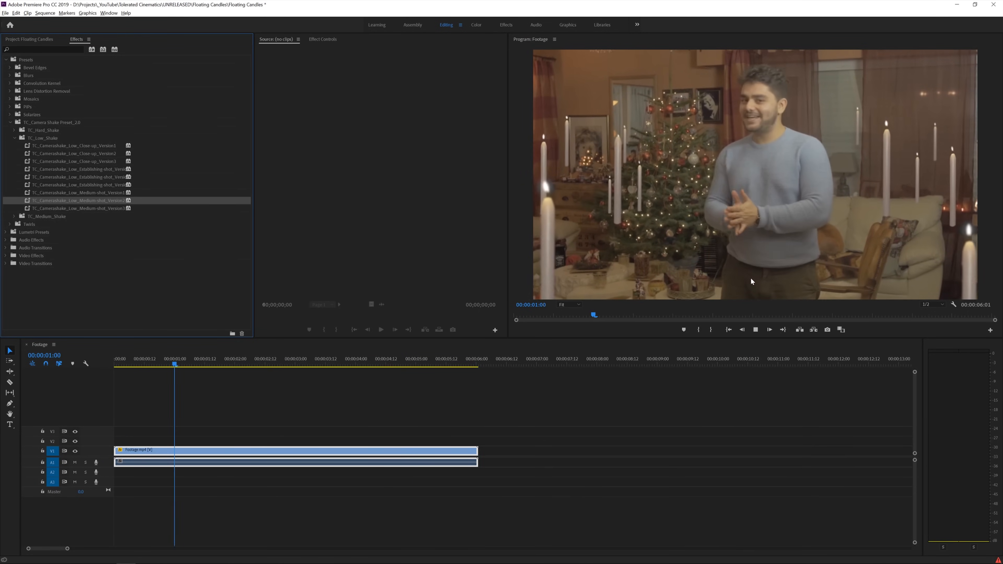